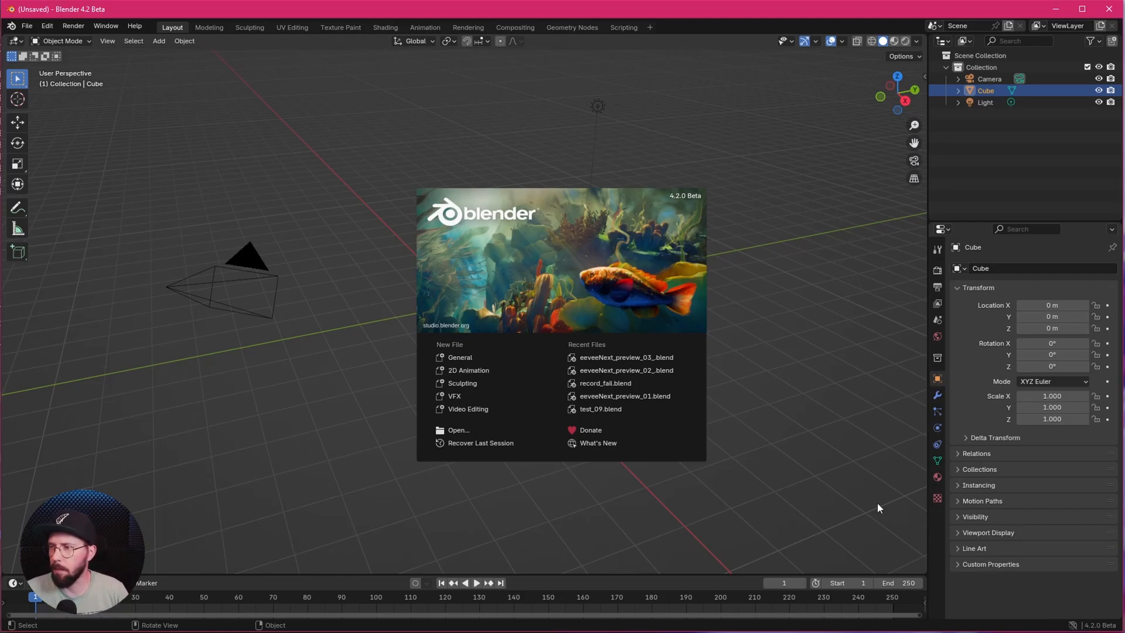
mouse_move(810, 459)
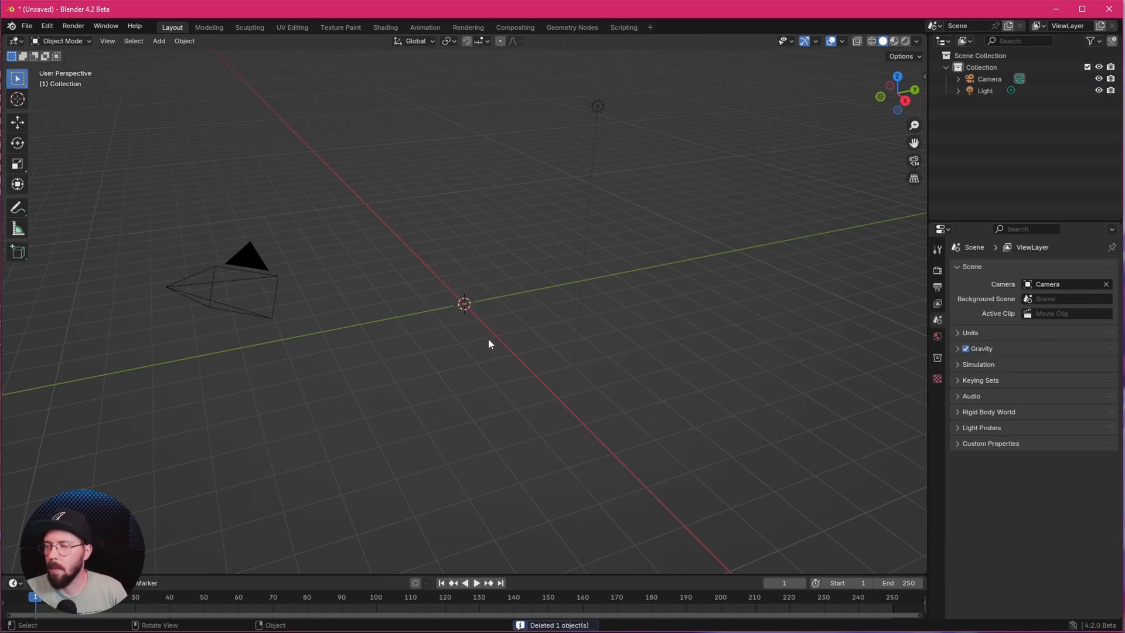
mouse_move(485, 339)
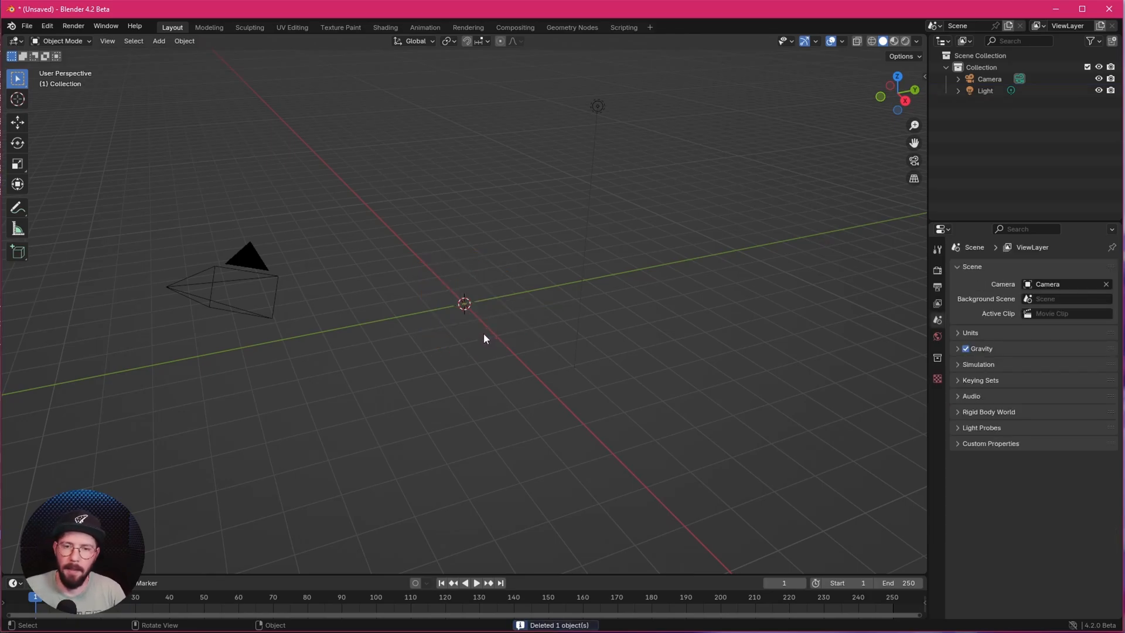
mouse_move(475, 188)
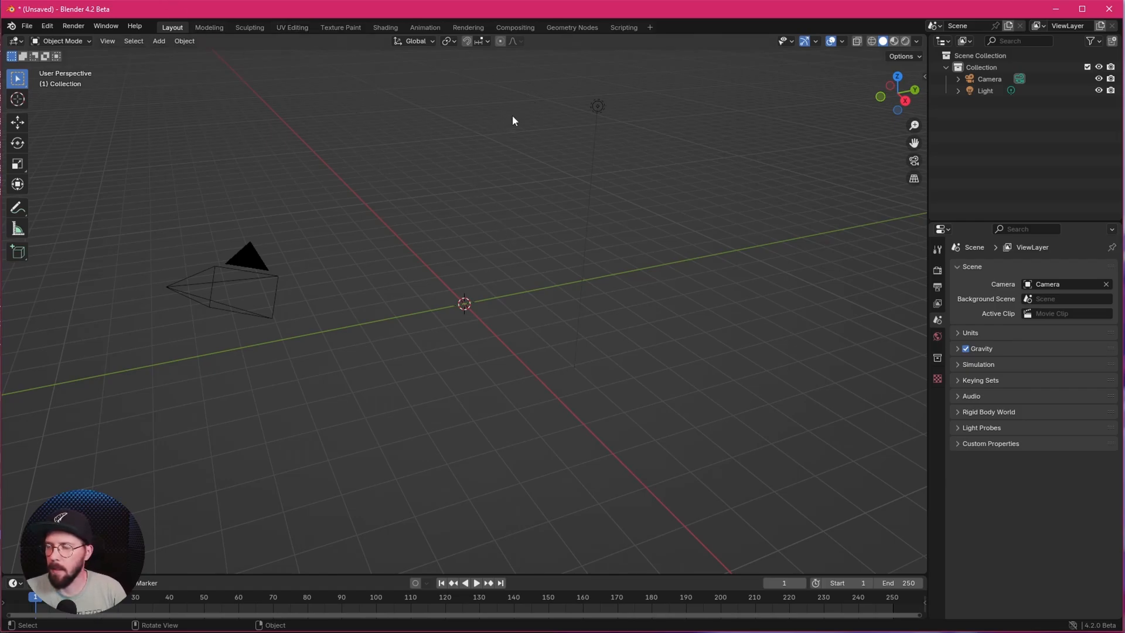
mouse_move(539, 136)
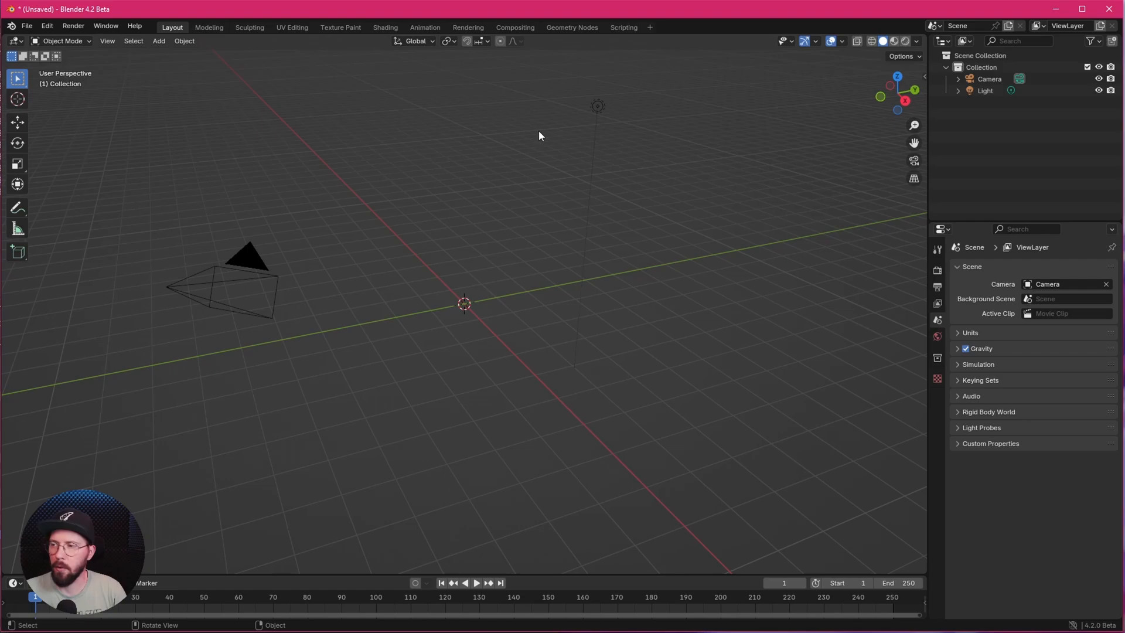
mouse_move(541, 176)
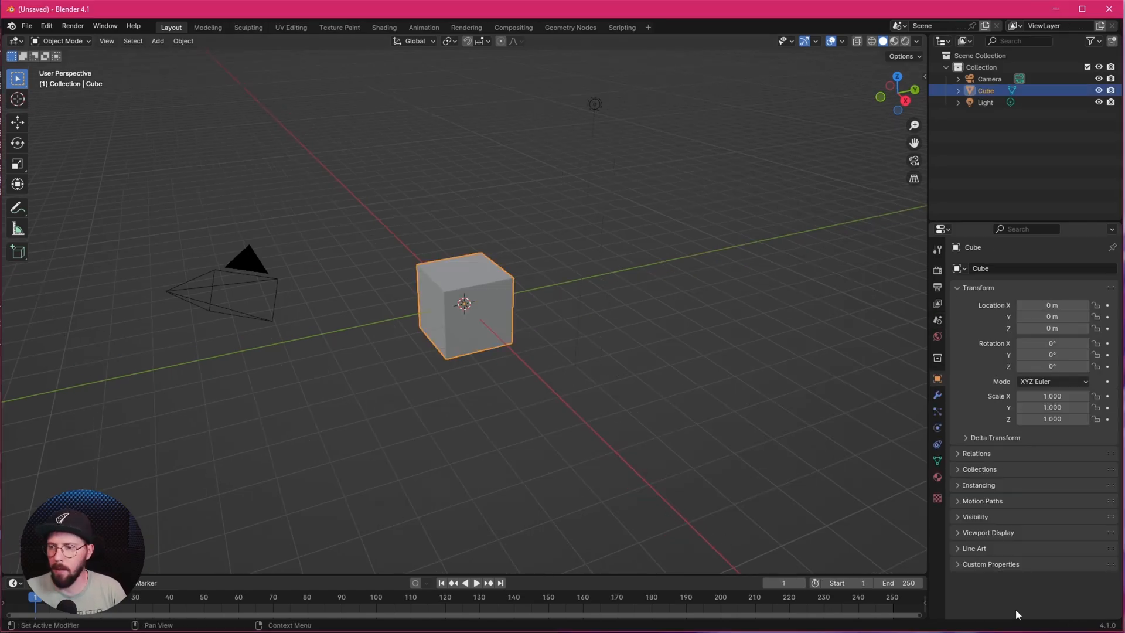
Enable the A.N.T. Landscape add-on in Preferences > Add-ons after searching 'land'
click(156, 41)
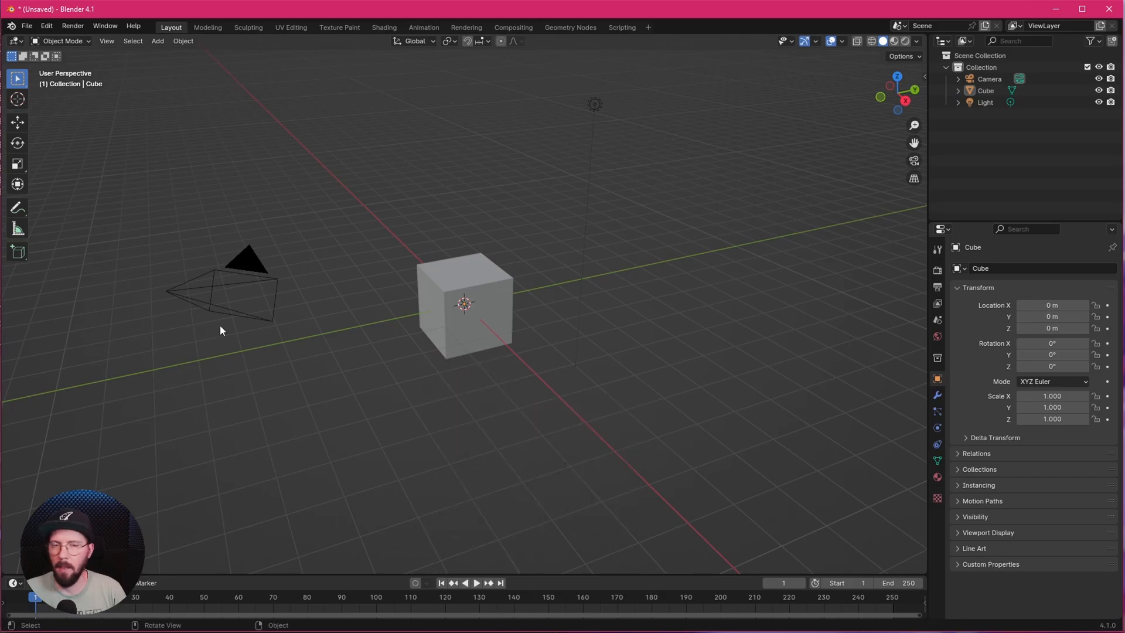
click(46, 26)
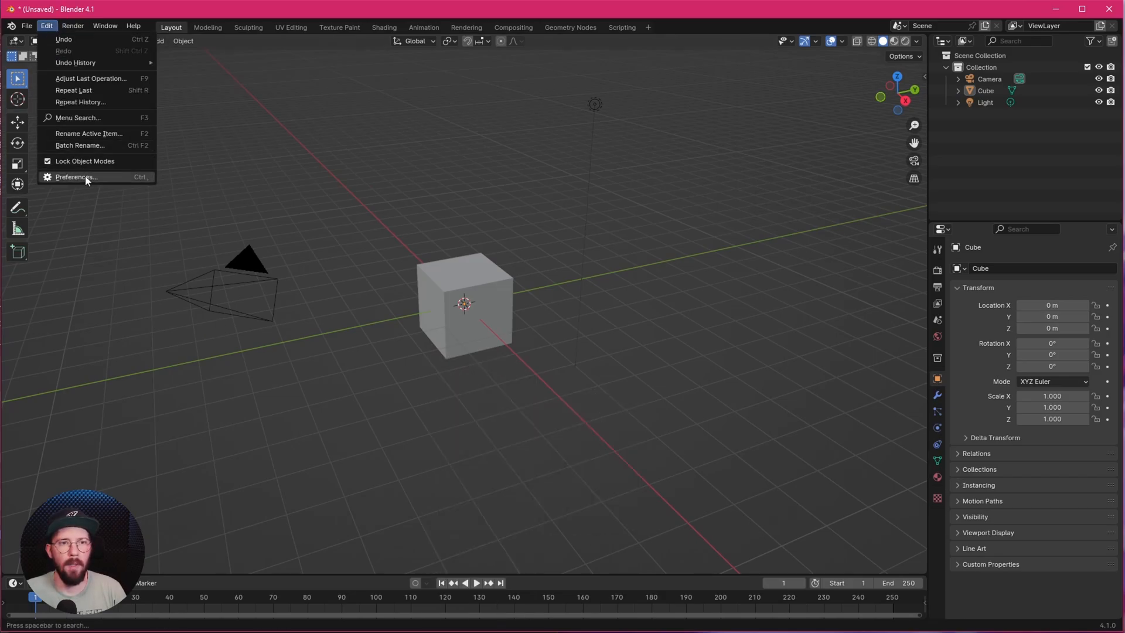
click(78, 177)
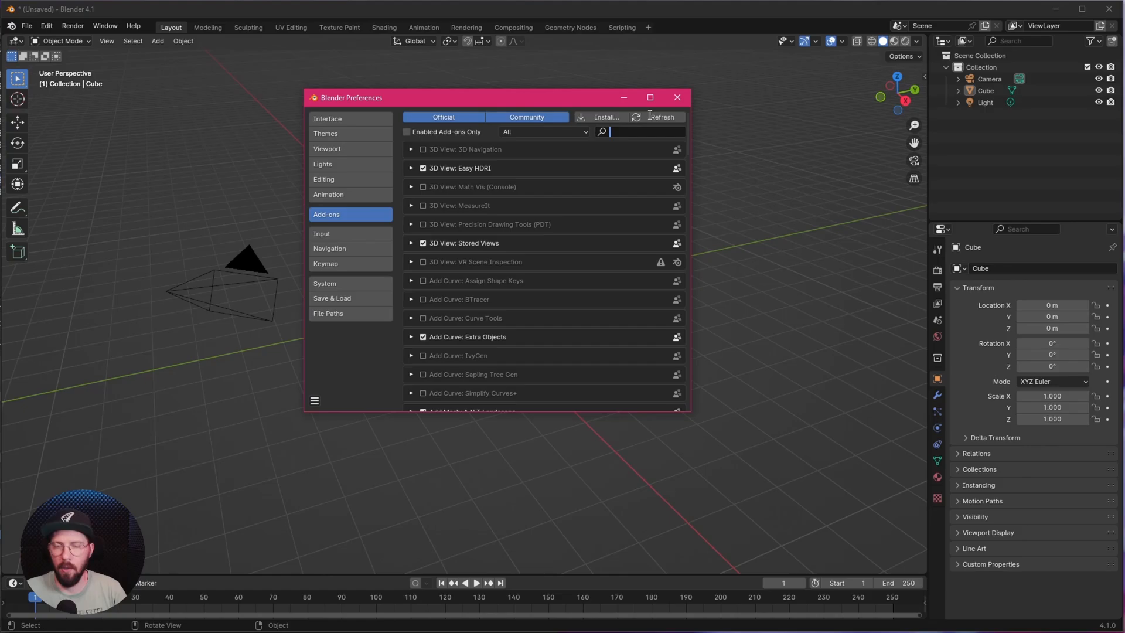
text(land)
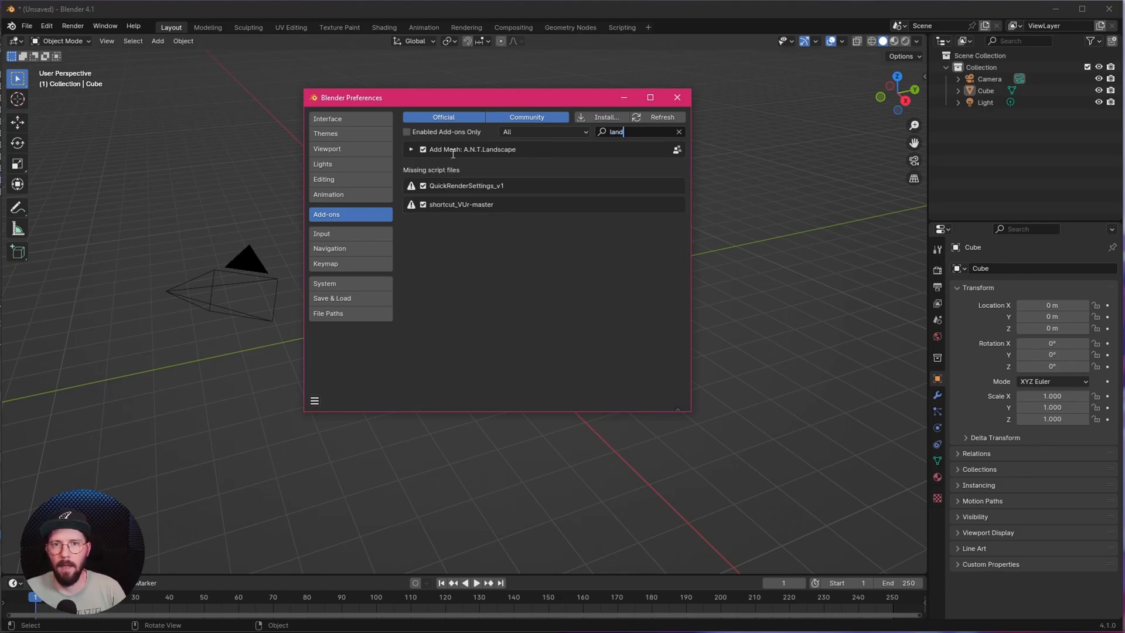
click(675, 98)
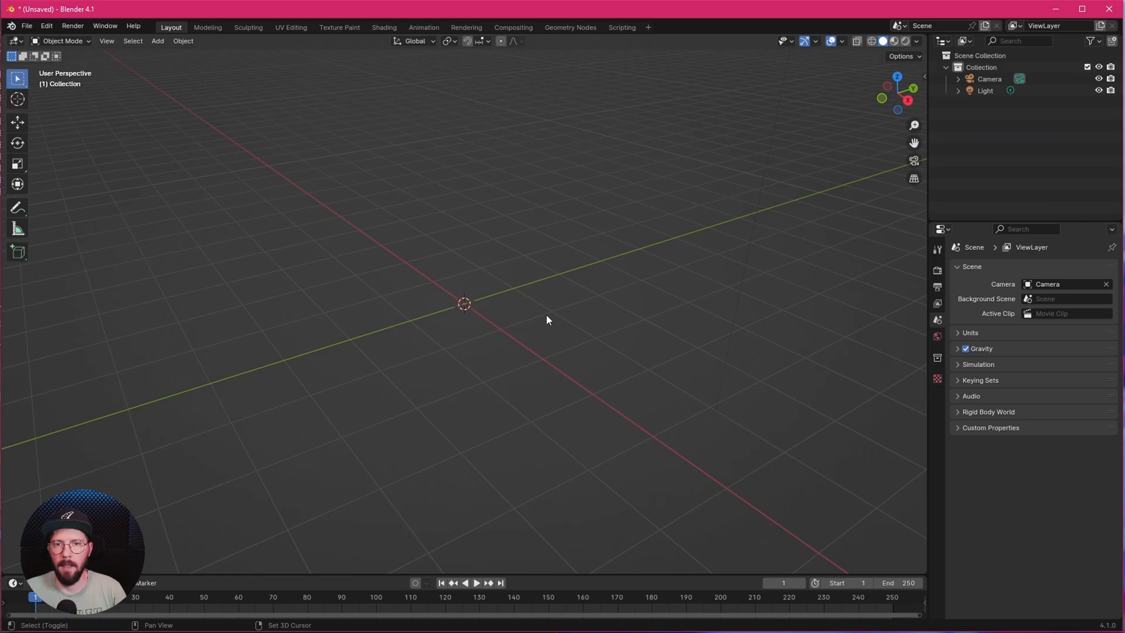
Add a Landscape mesh via Shift+A > Mesh and choose a rugged canyon-like terrain preset
click(157, 41)
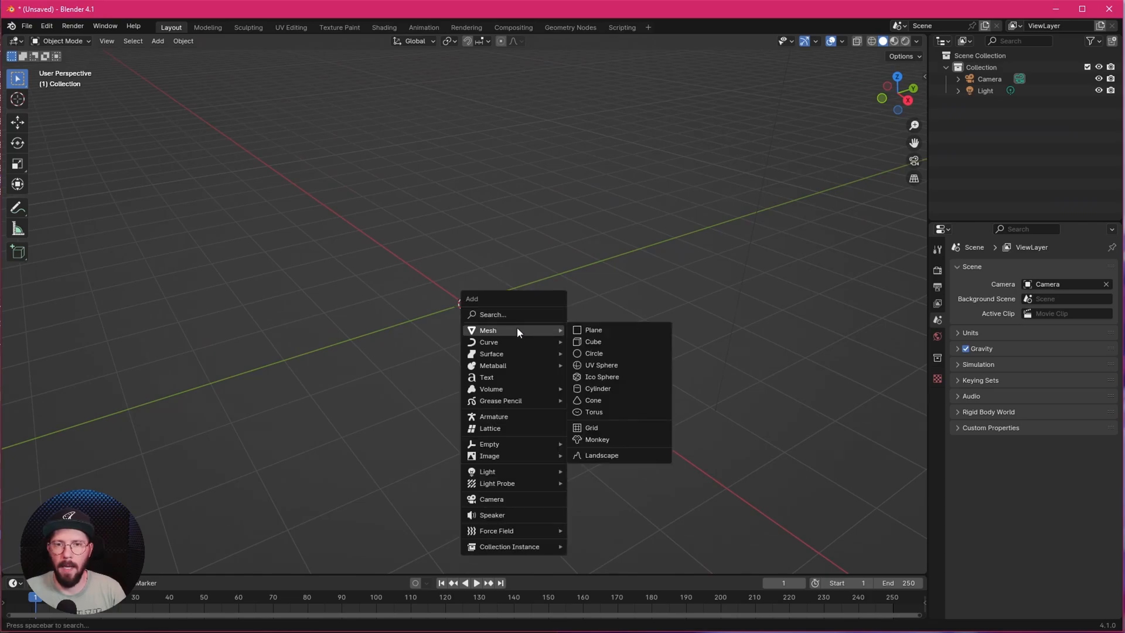
click(602, 455)
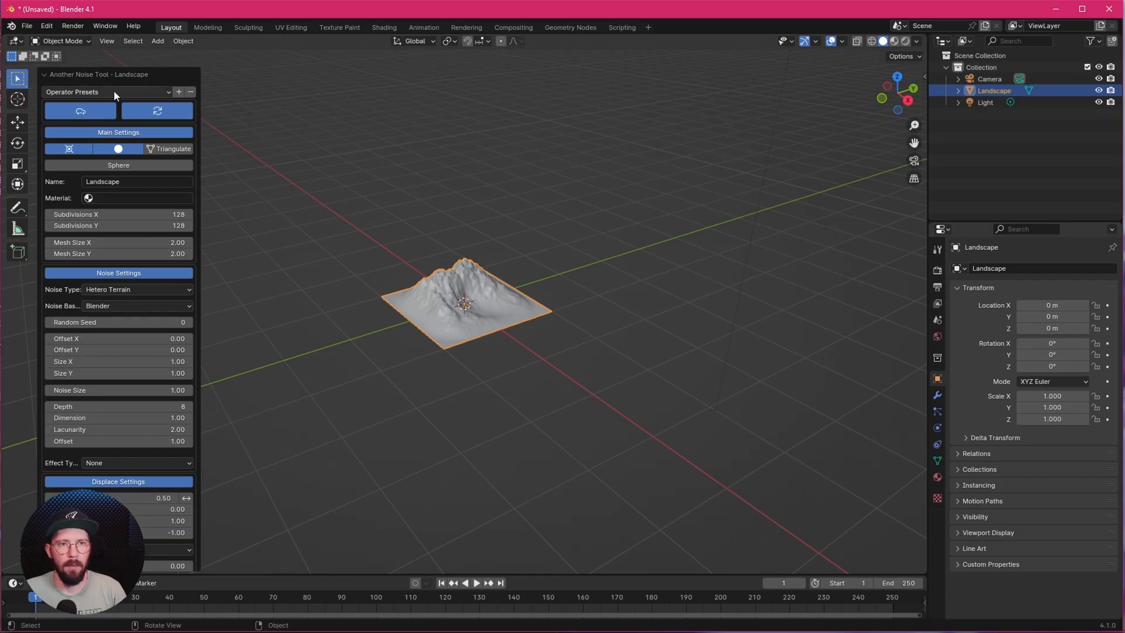
click(108, 91)
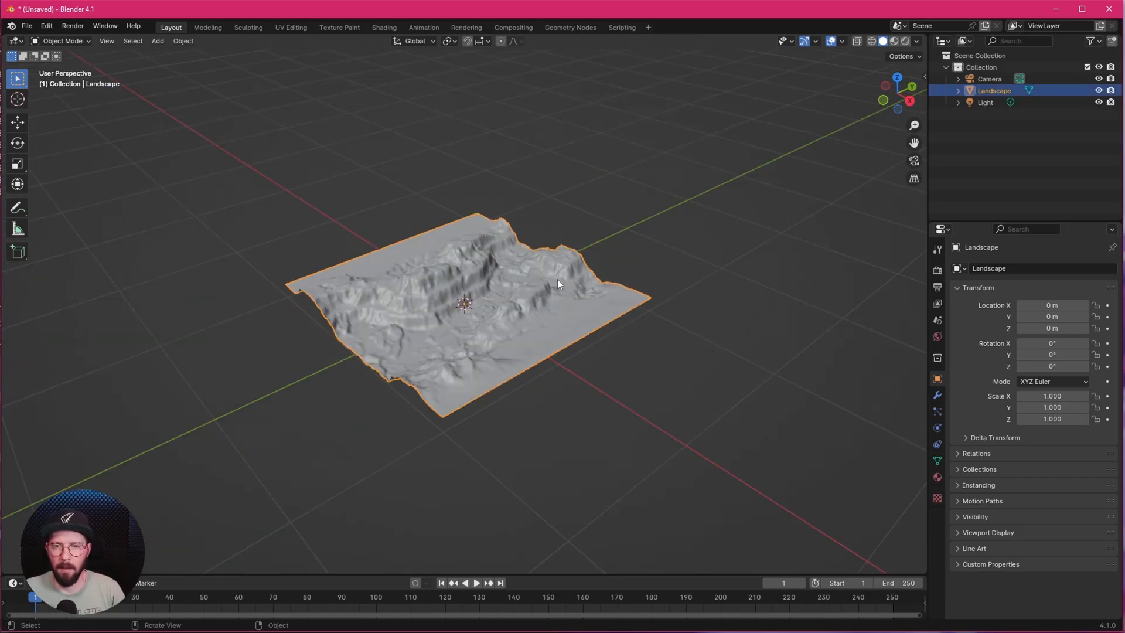
click(557, 283)
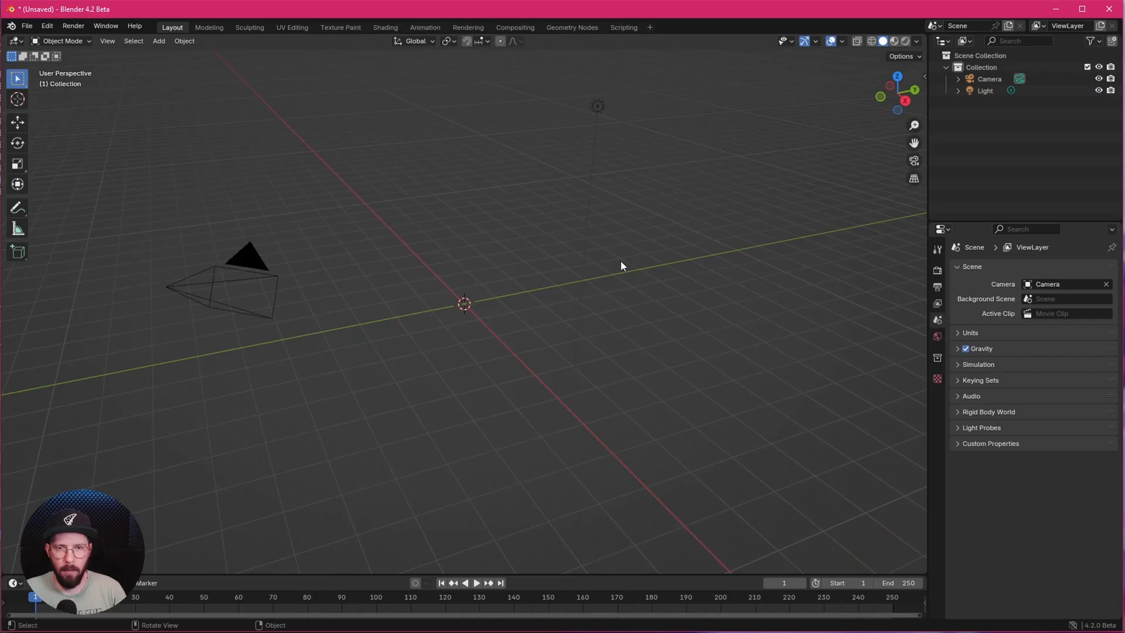
mouse_move(634, 293)
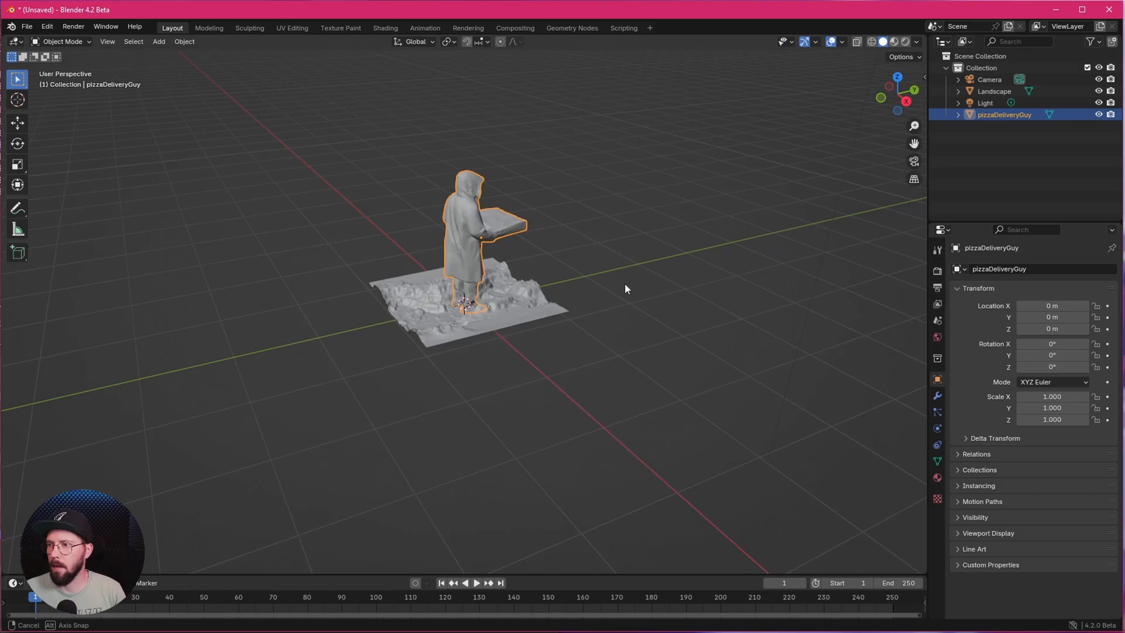
Orbit around the imported pizzaDeliveryGuy figure, then select the Landscape terrain
drag(625, 288, 603, 253)
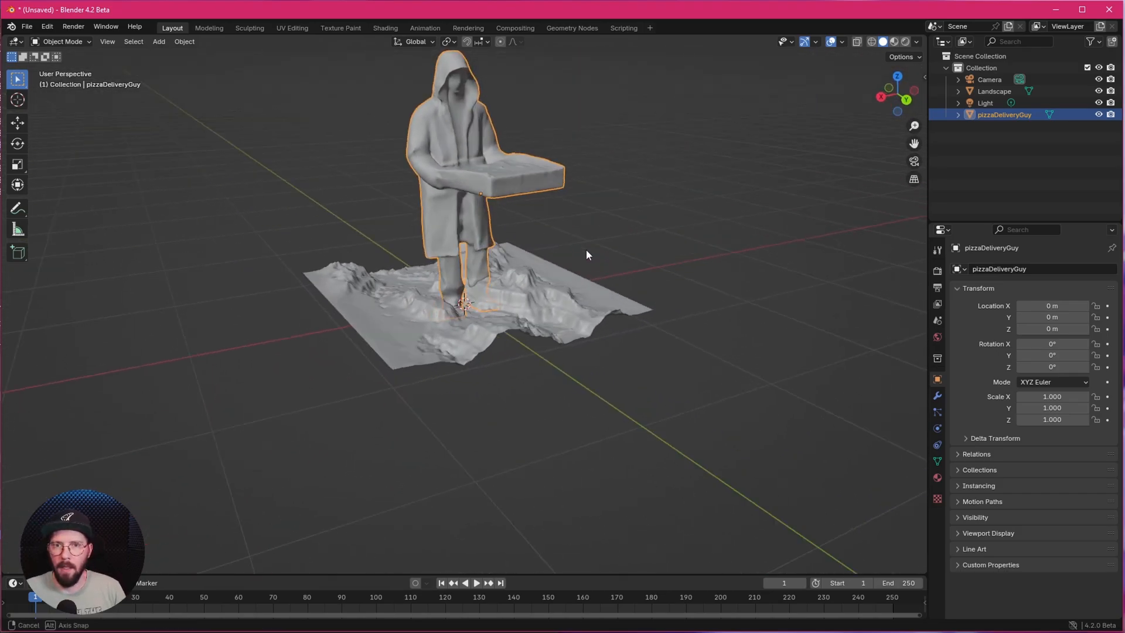
drag(587, 255, 490, 283)
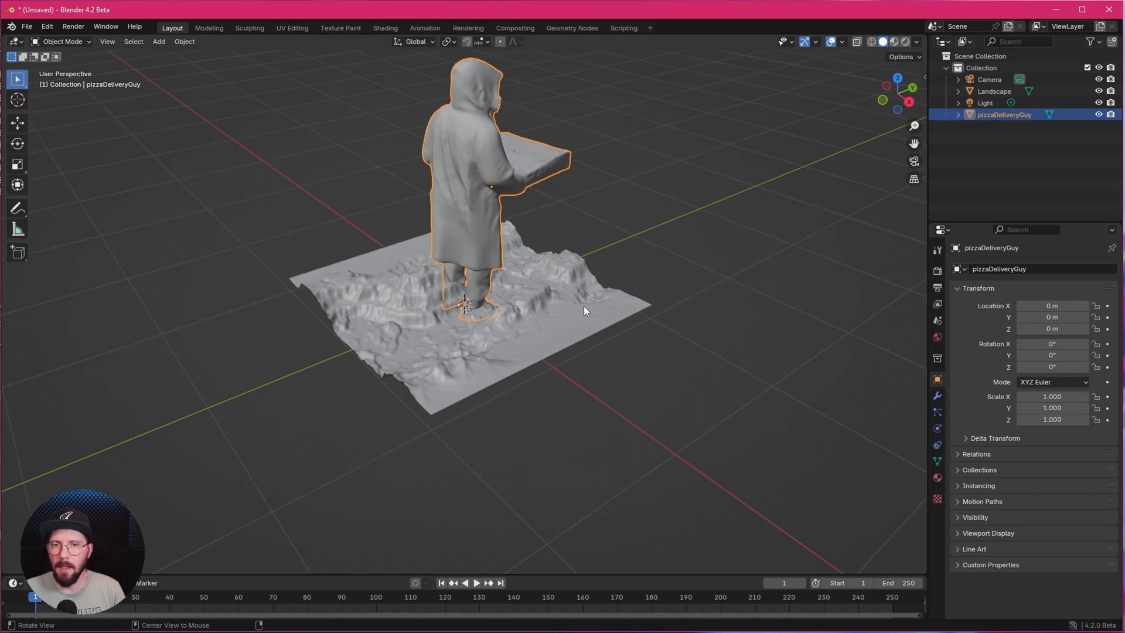
click(994, 92)
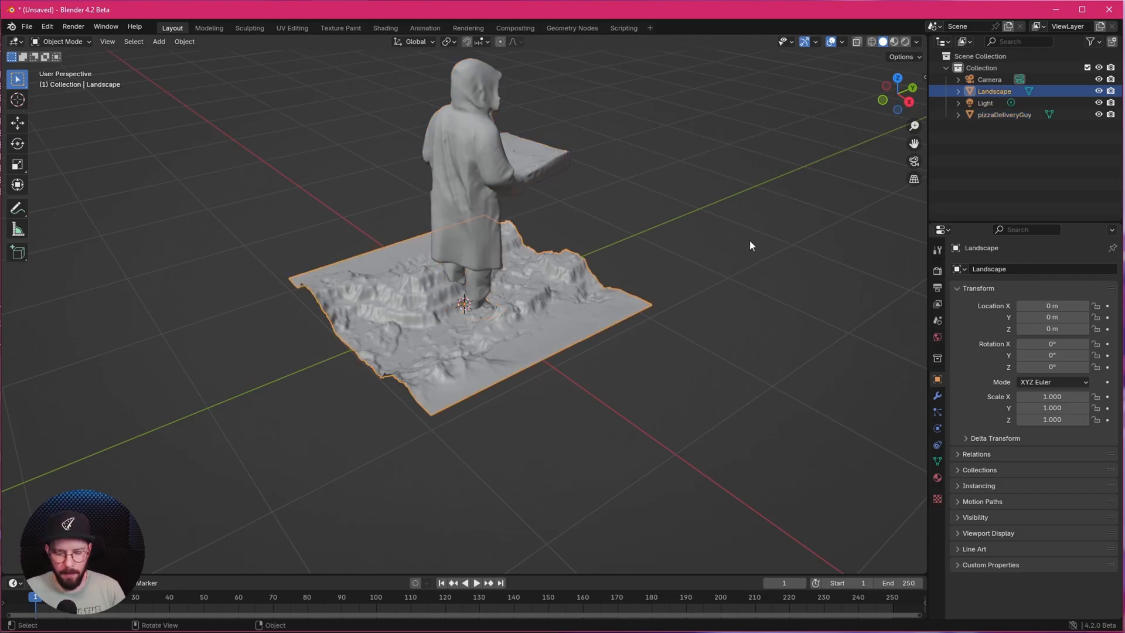
In the N sidebar set the Landscape's Z dimension to 0.63 m and Z rotation to -14°
key(n)
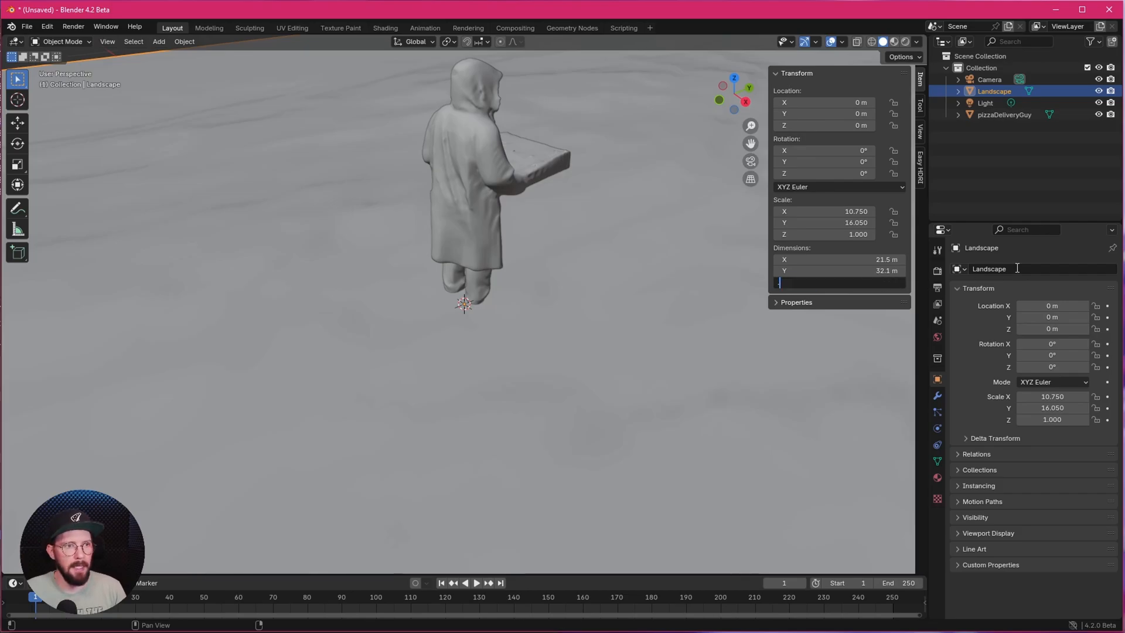
text(.63)
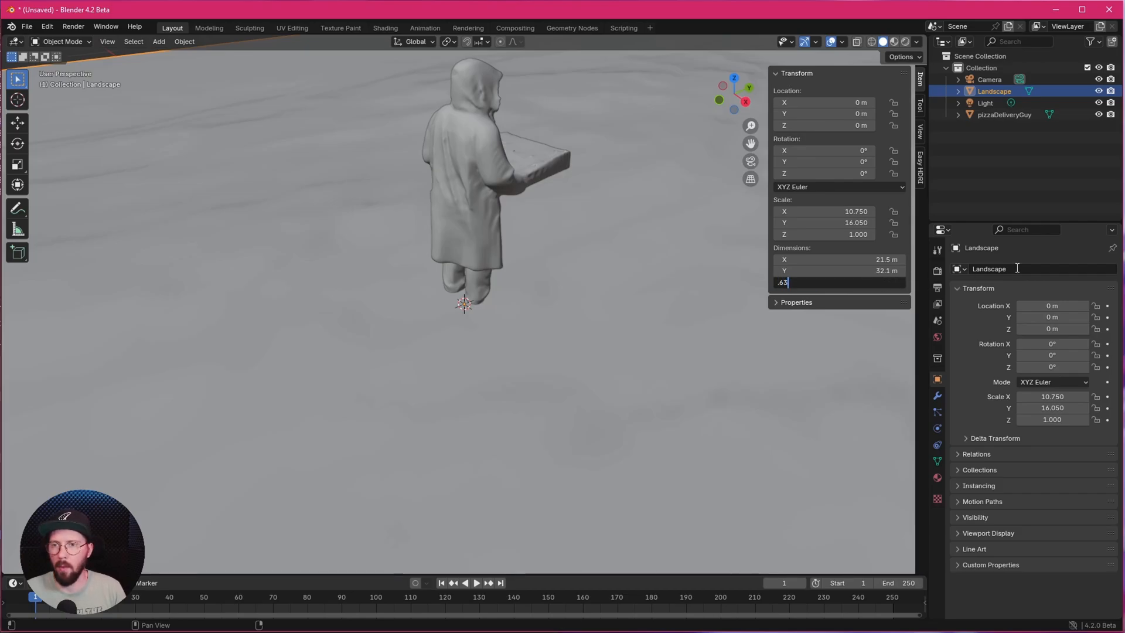
key(Return)
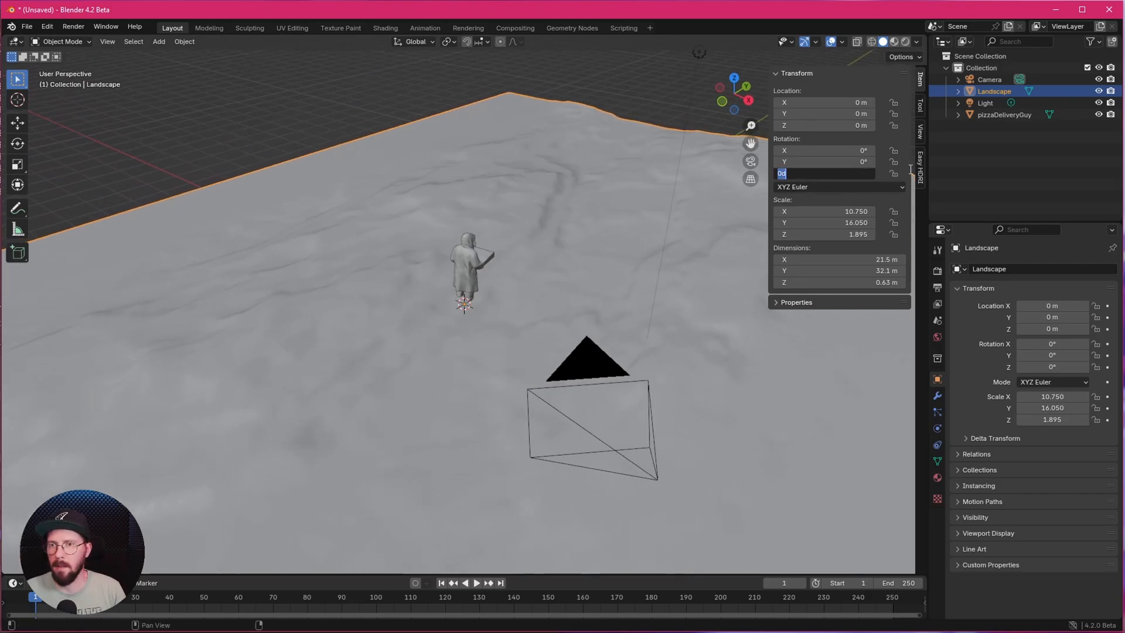
text(-14°)
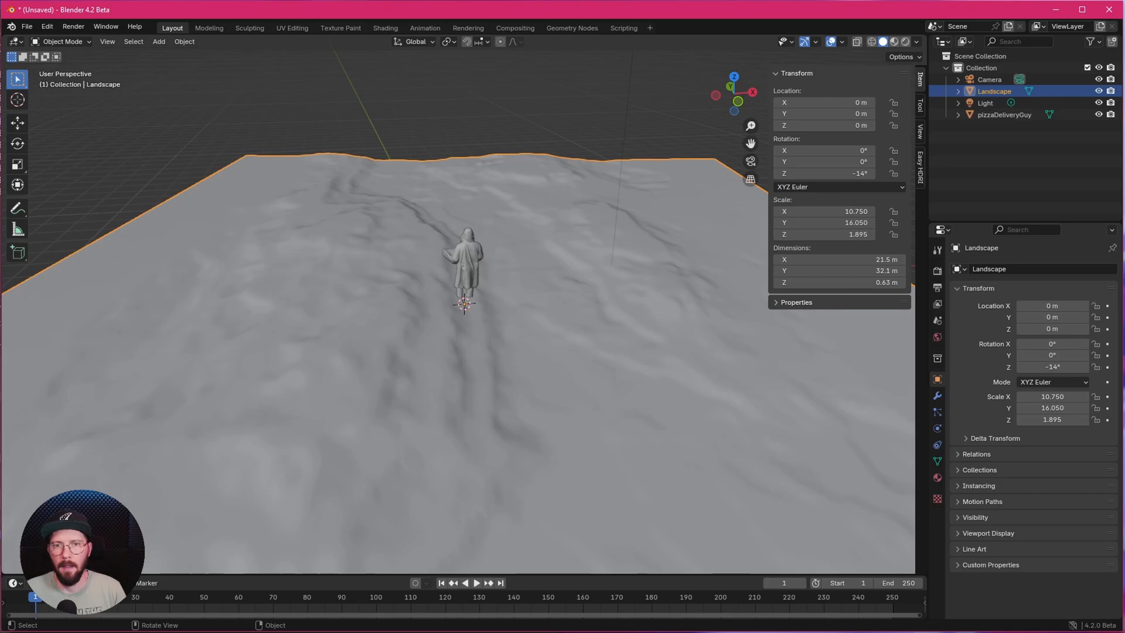
Add a Plane as a water surface across the terrain and reselect the Landscape
click(158, 41)
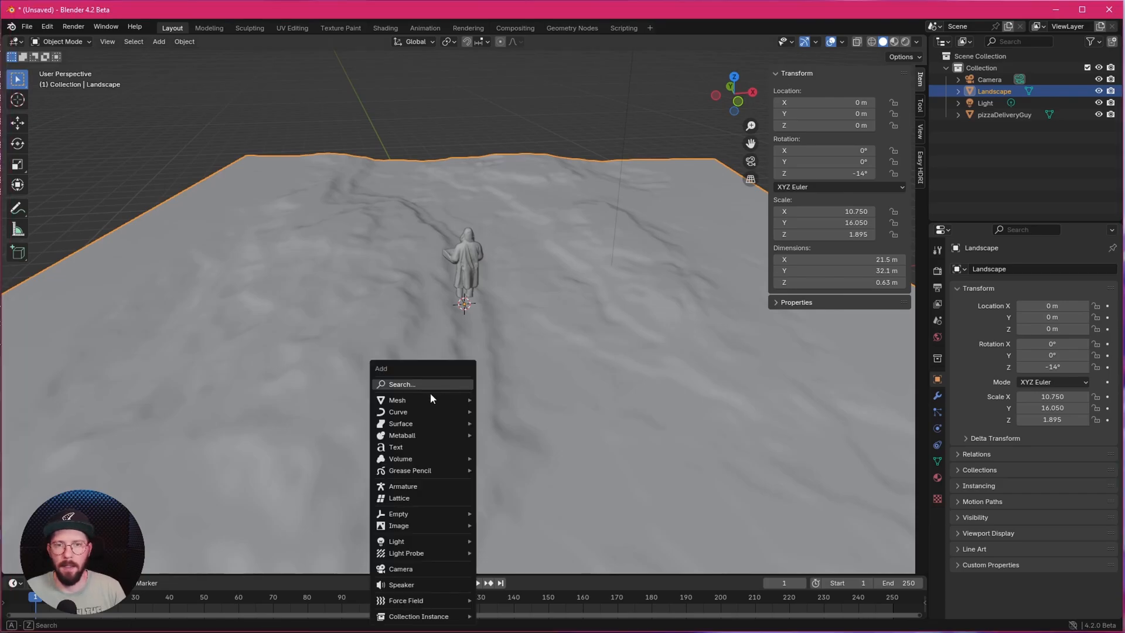
mouse_move(397, 400)
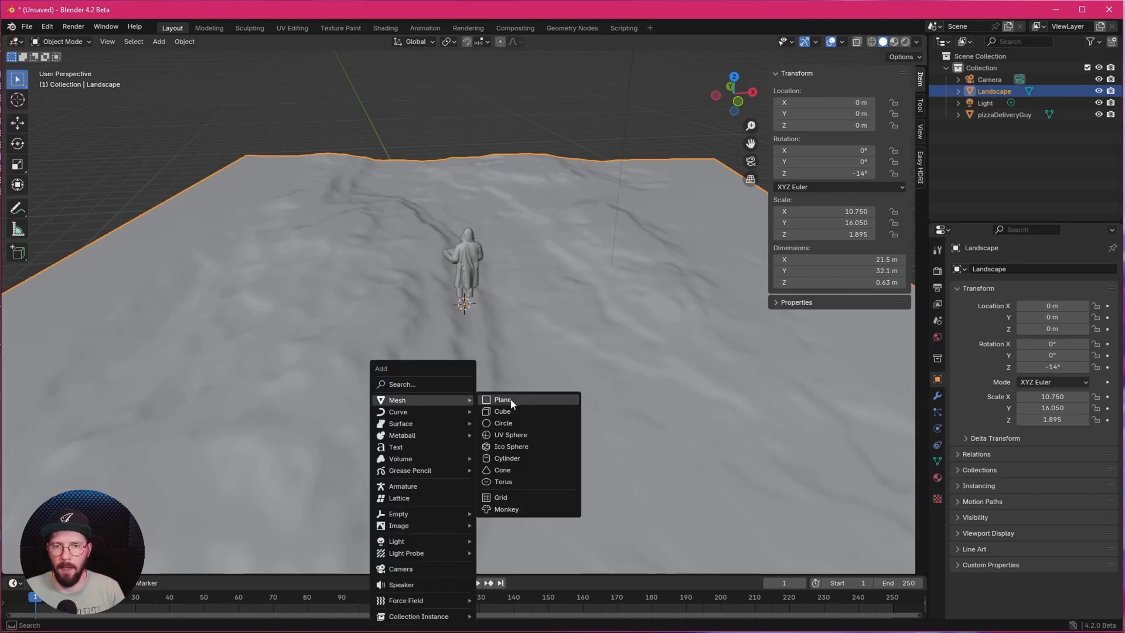
click(503, 399)
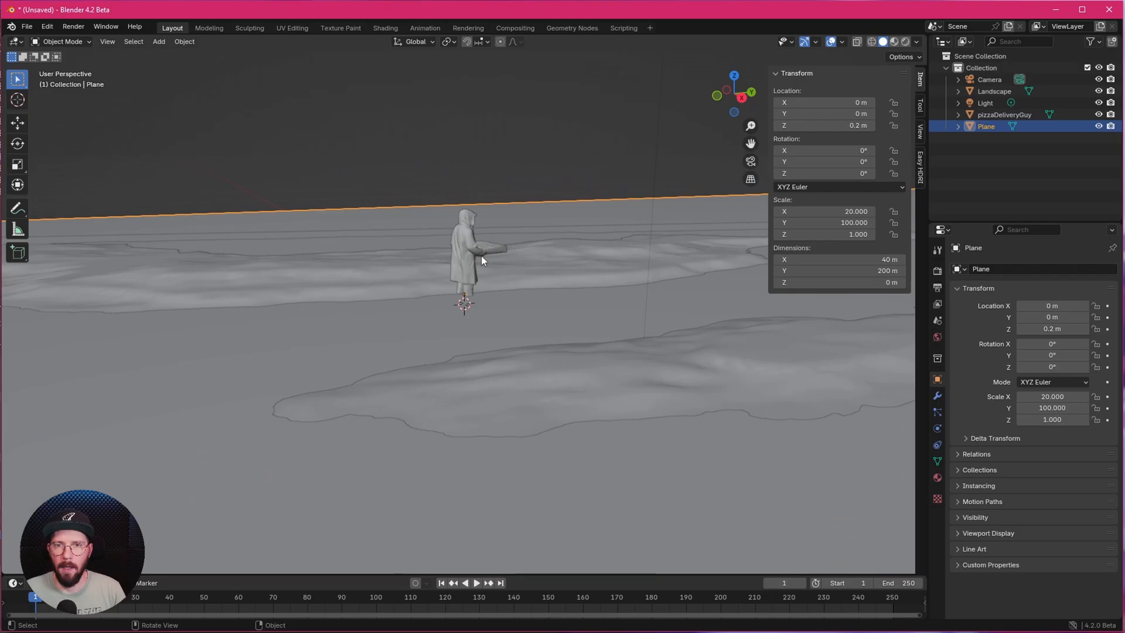
click(1004, 114)
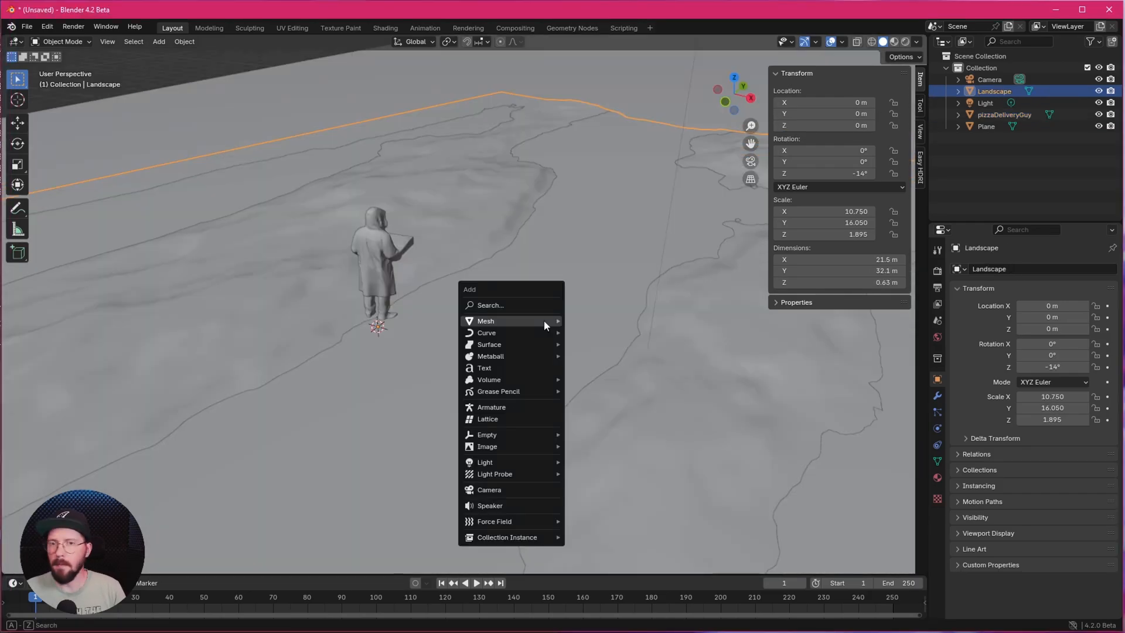
mouse_move(485, 332)
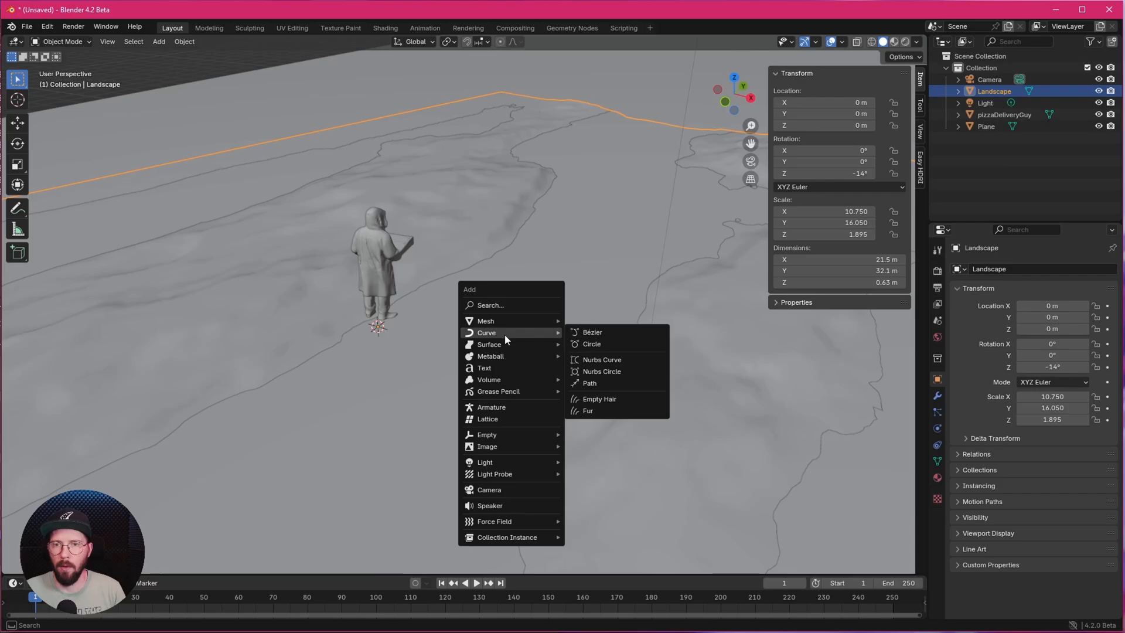
Add a Bézier circle and give it a thin 0.01 m bevel depth in its geometry settings
click(590, 343)
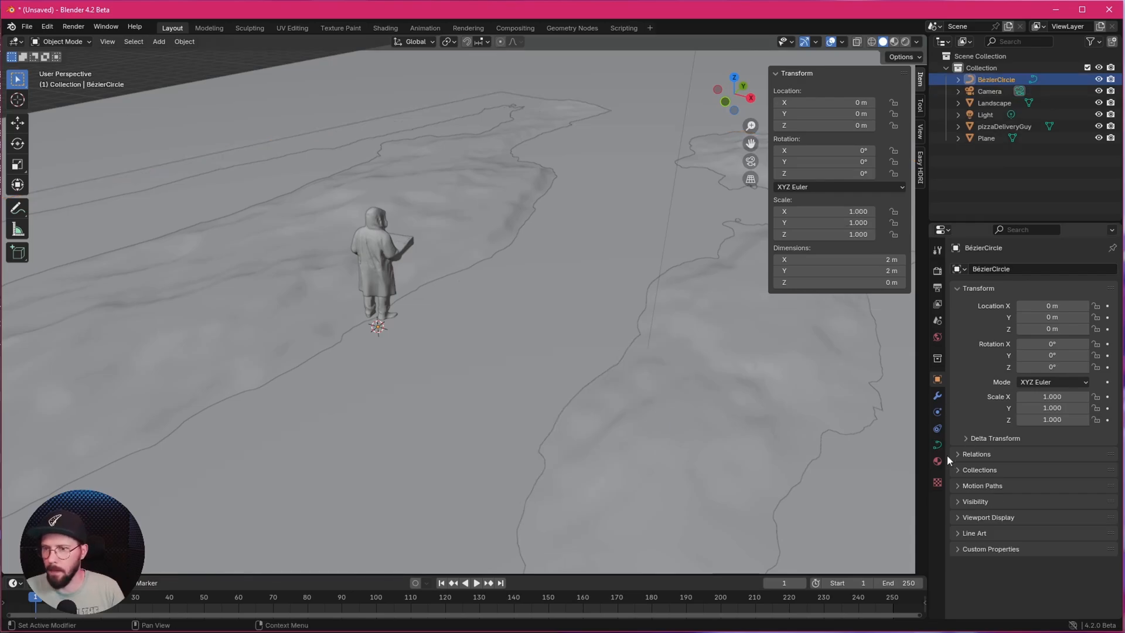
click(937, 445)
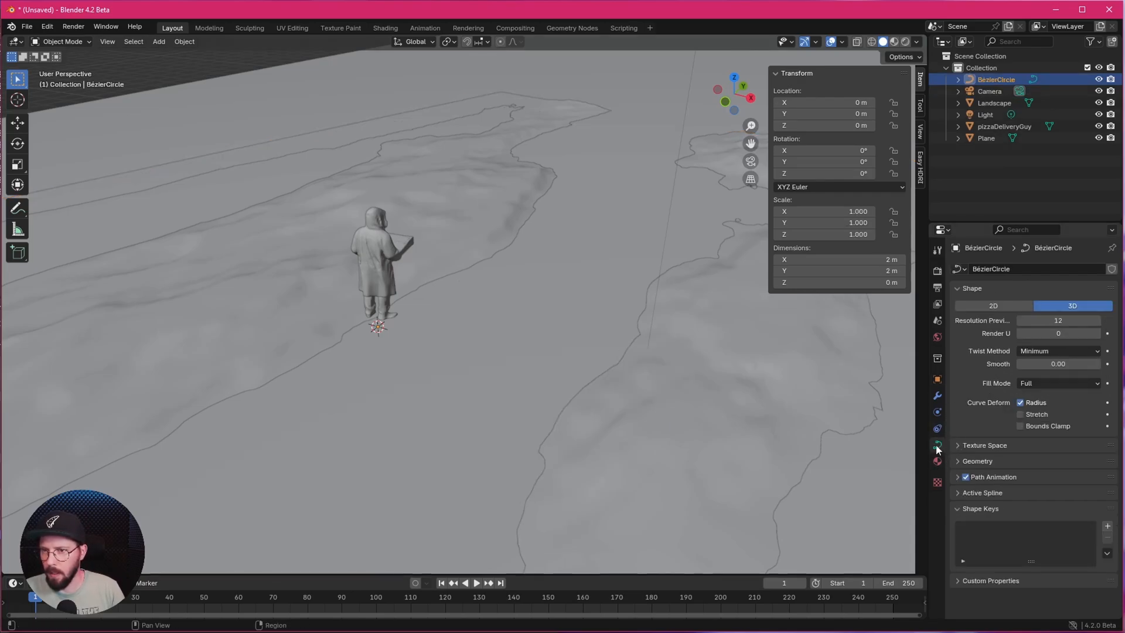
click(976, 461)
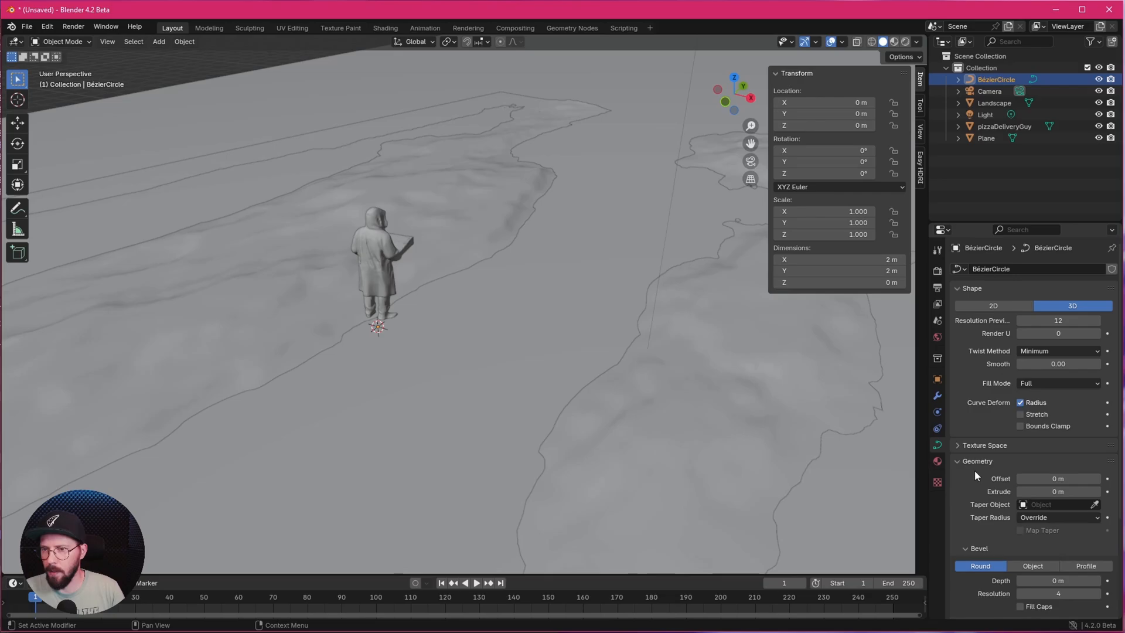
scroll(down, 3)
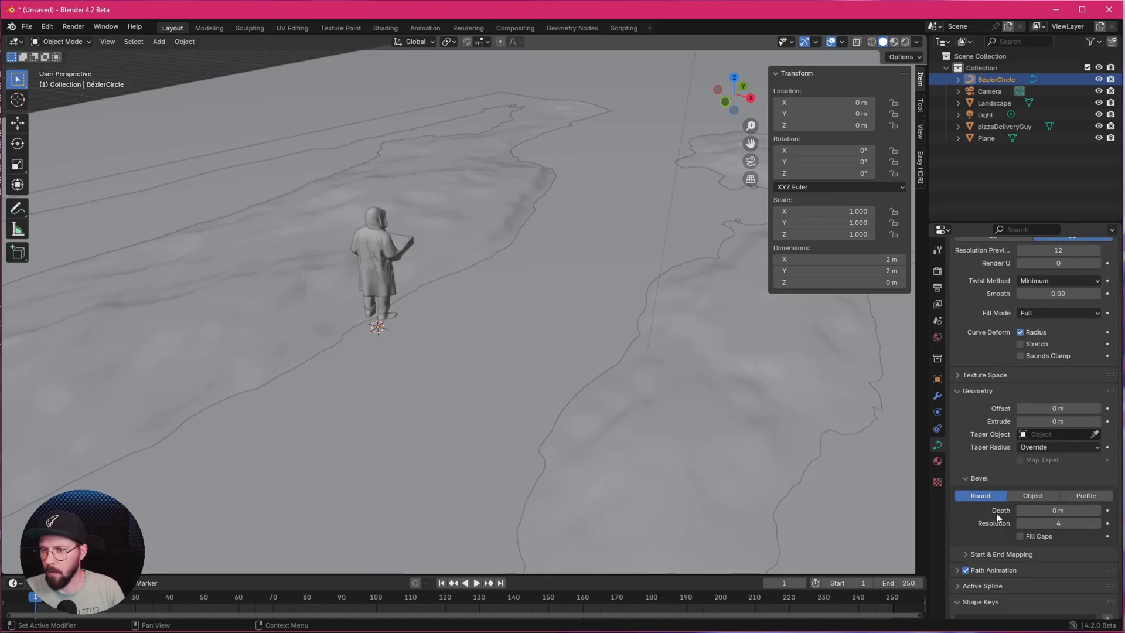
drag(1058, 509, 1082, 510)
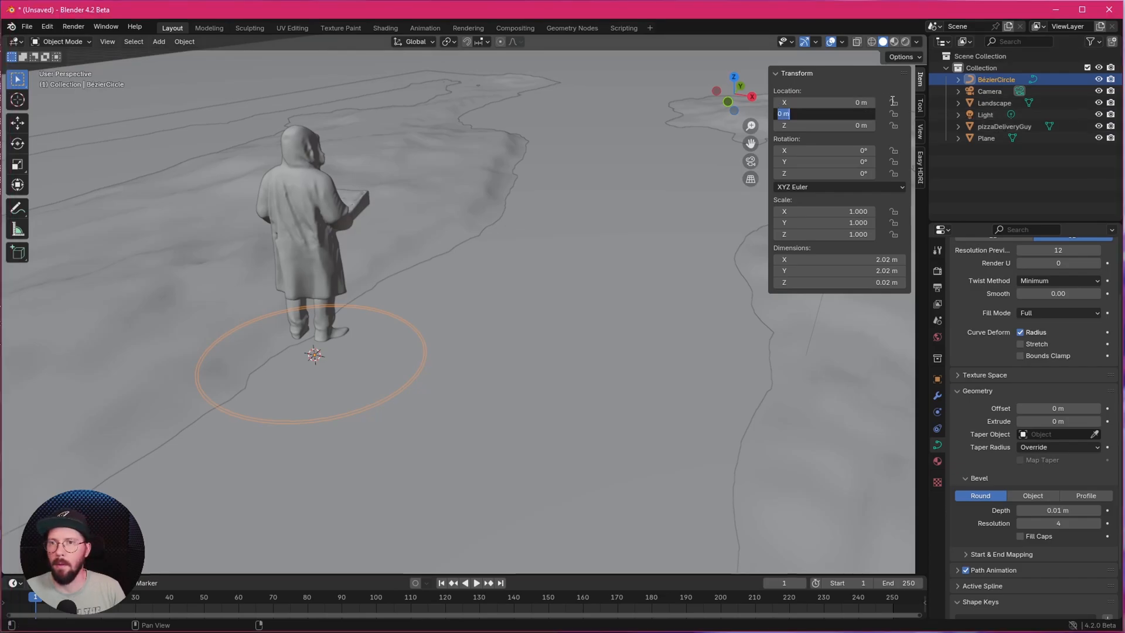
Place the ring at Y 8.3 m, rotate it 90° upright on X and scale it up behind the figure
text(8.3)
click(825, 124)
text(1.5)
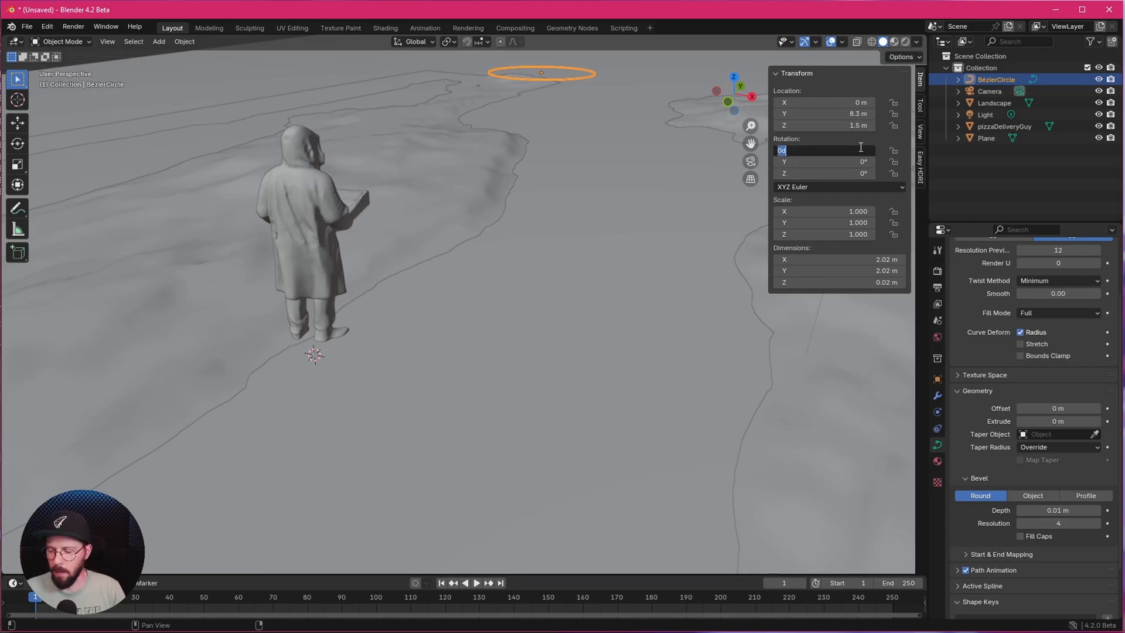
text(90°)
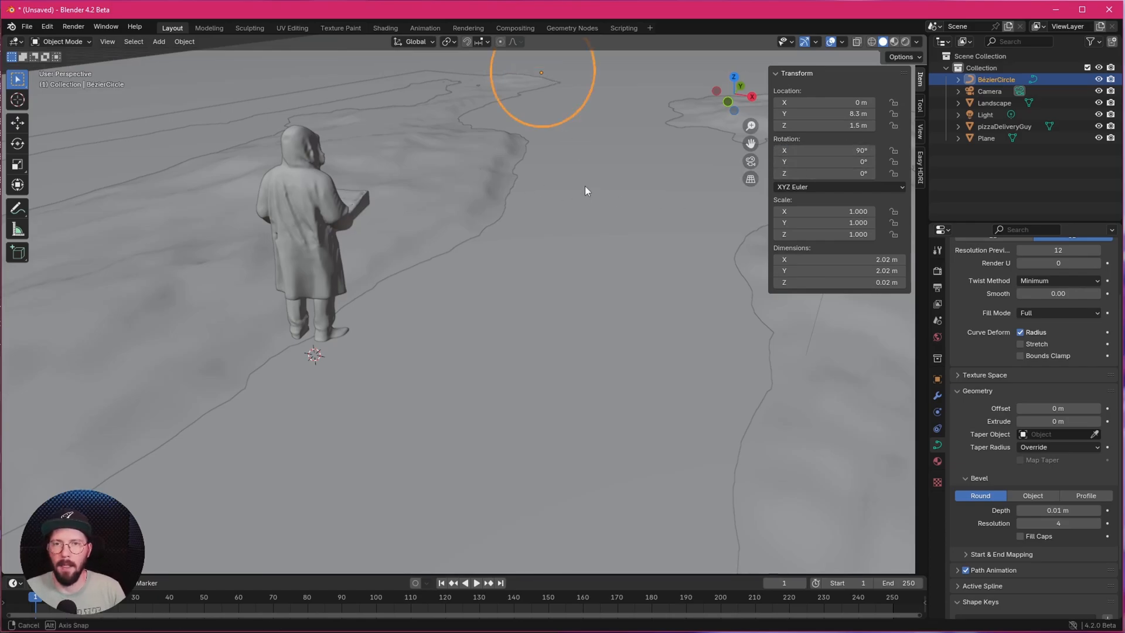
key(s)
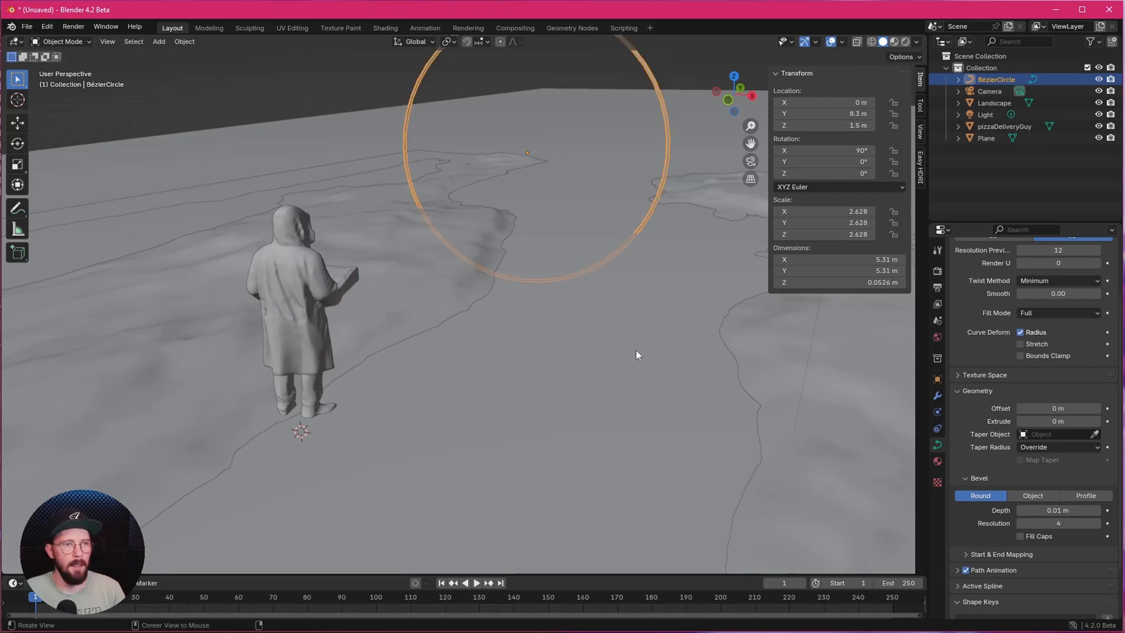
drag(635, 355, 545, 302)
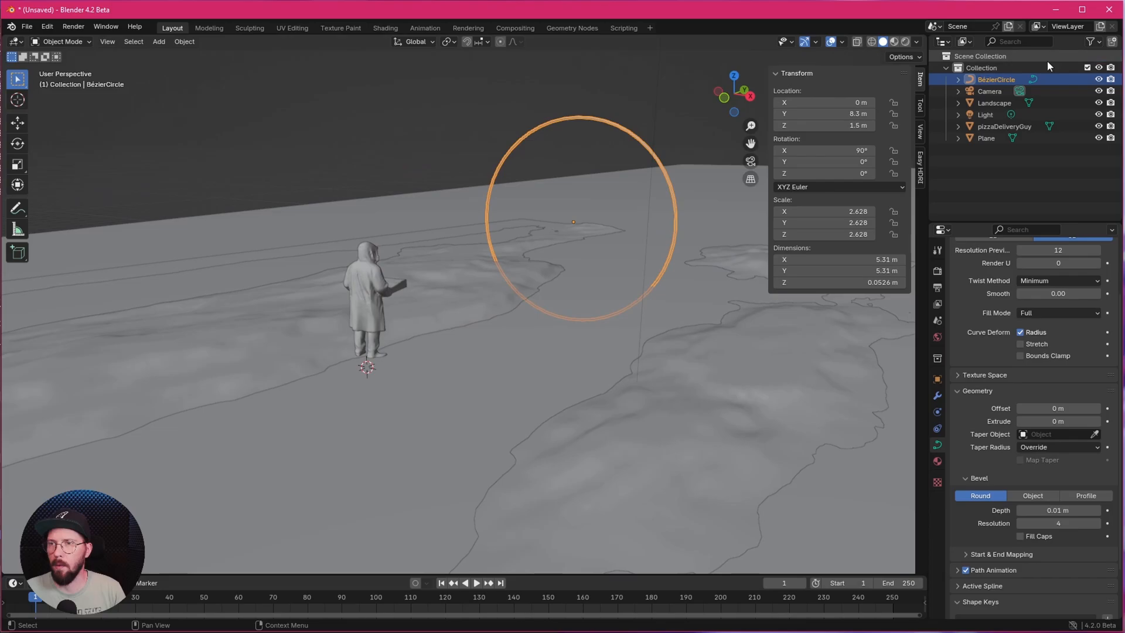
Position the camera at Y -7.5 m, Z 1.4 m, rotated 90° to frame the figure inside the ring
click(988, 92)
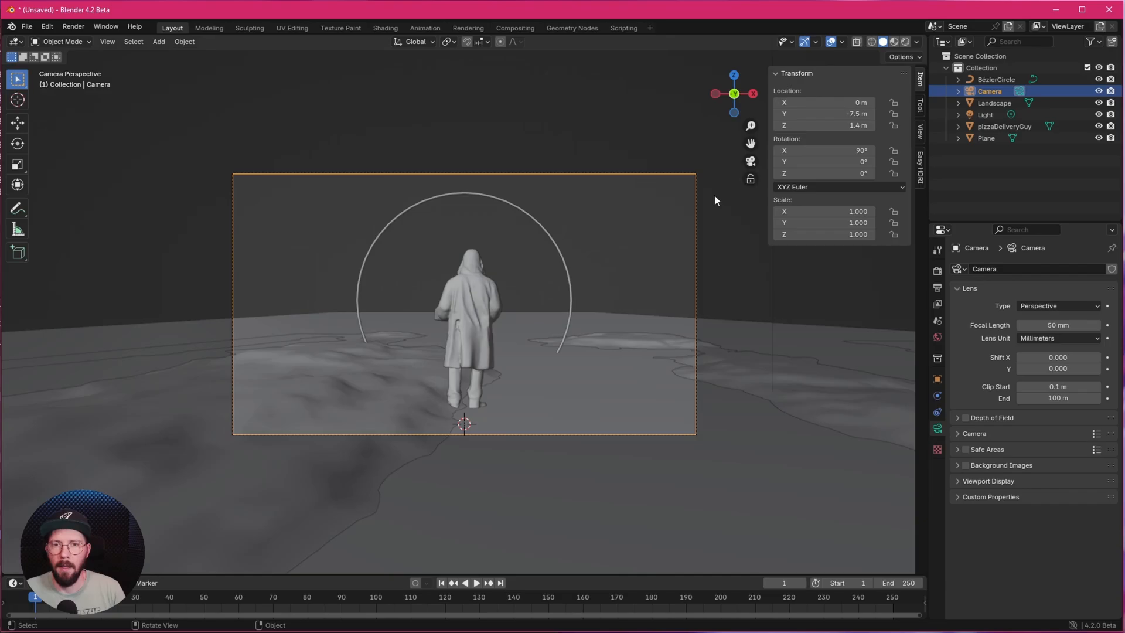
click(988, 92)
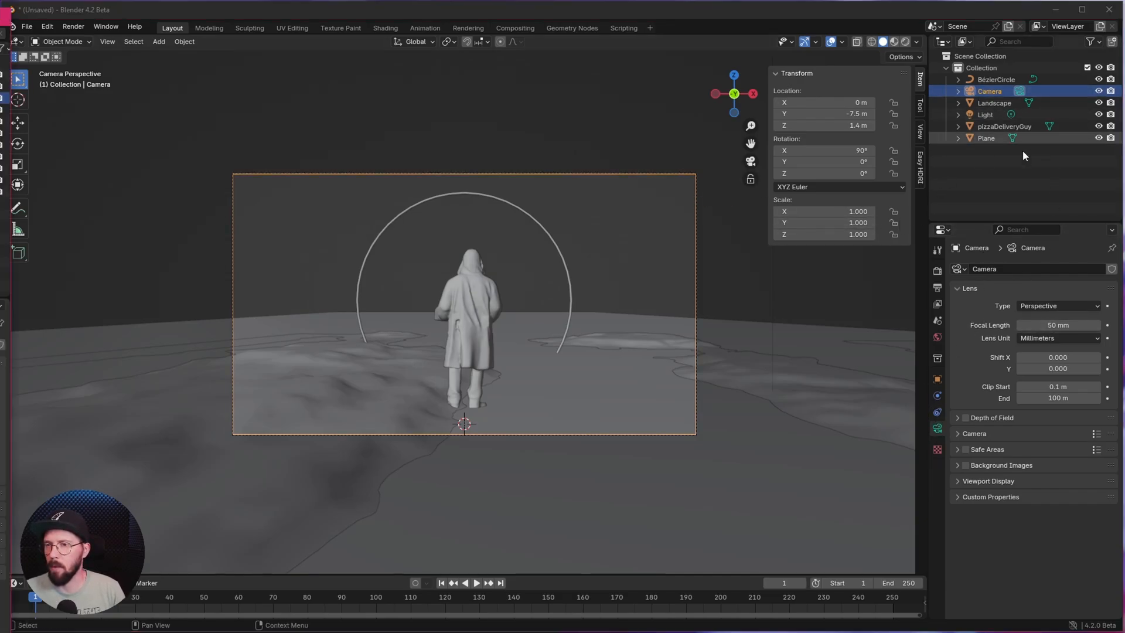
click(1056, 325)
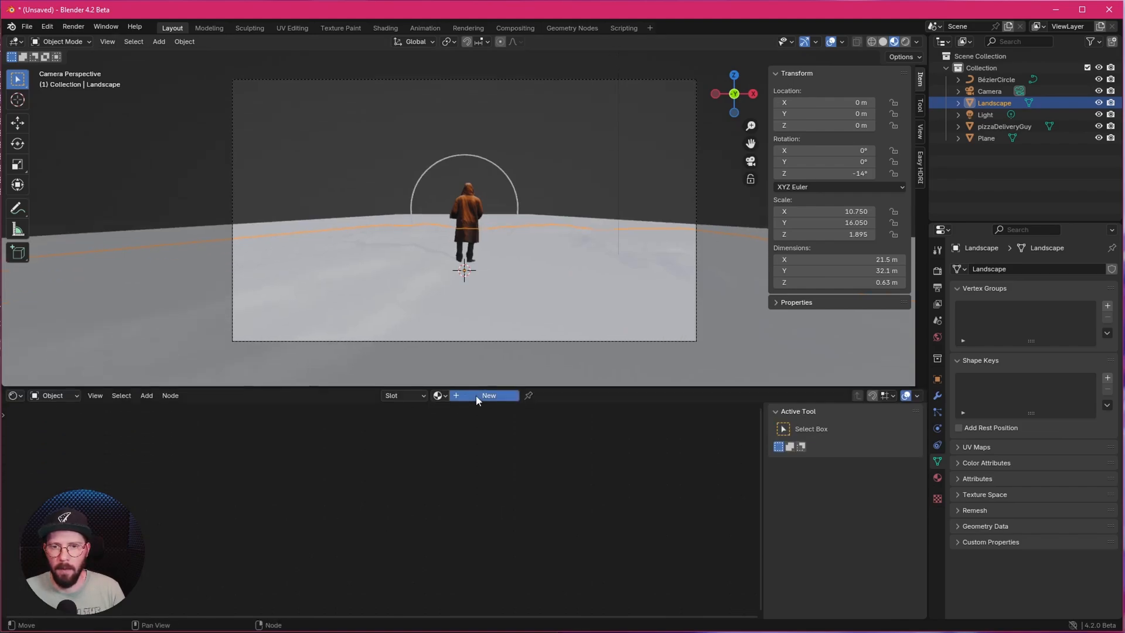
Create the m_rock material, import the Rock031 colour and normal JPGs and wire colour into Base Color
click(488, 394)
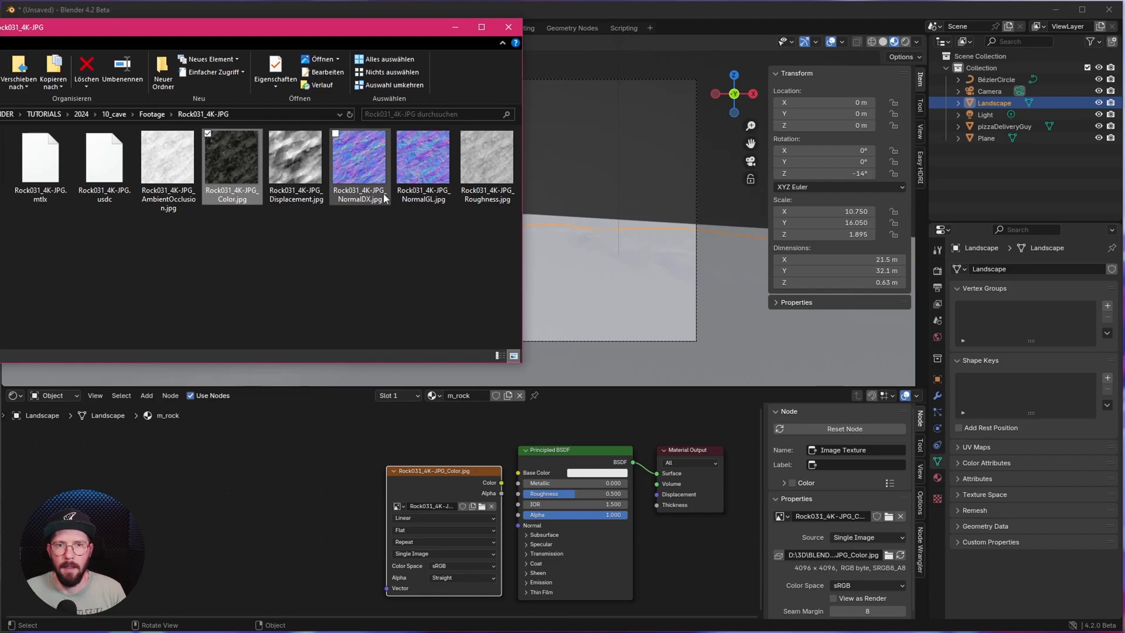
click(422, 158)
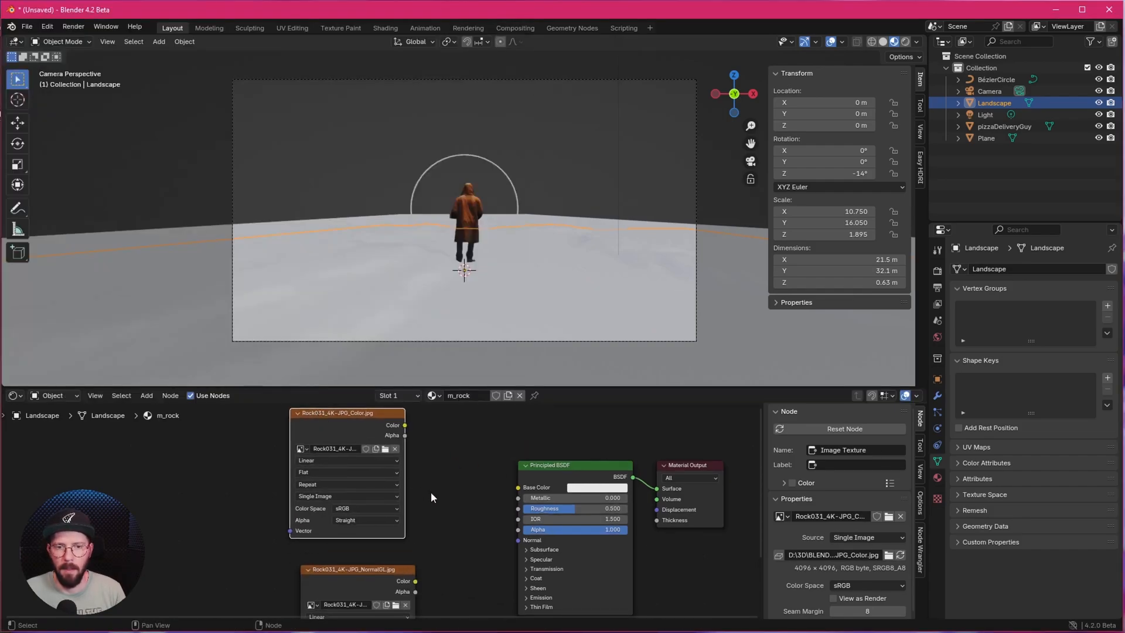
drag(404, 433, 490, 484)
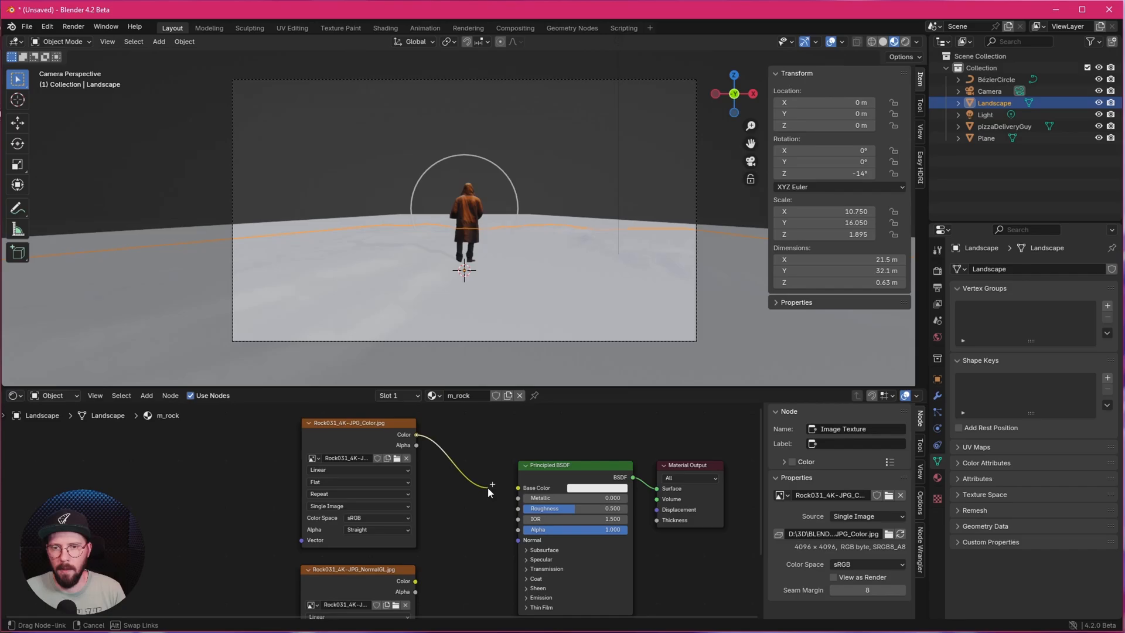
click(517, 488)
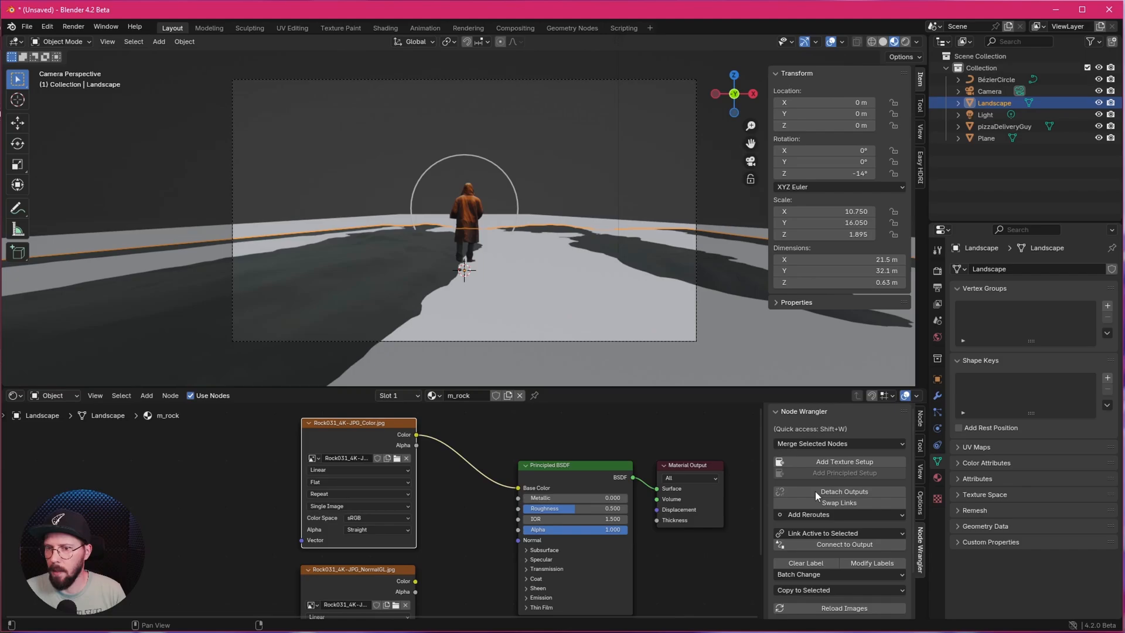
Confirm the Node Wrangler add-on is enabled in Preferences > Add-ons after searching 'wra'
click(844, 462)
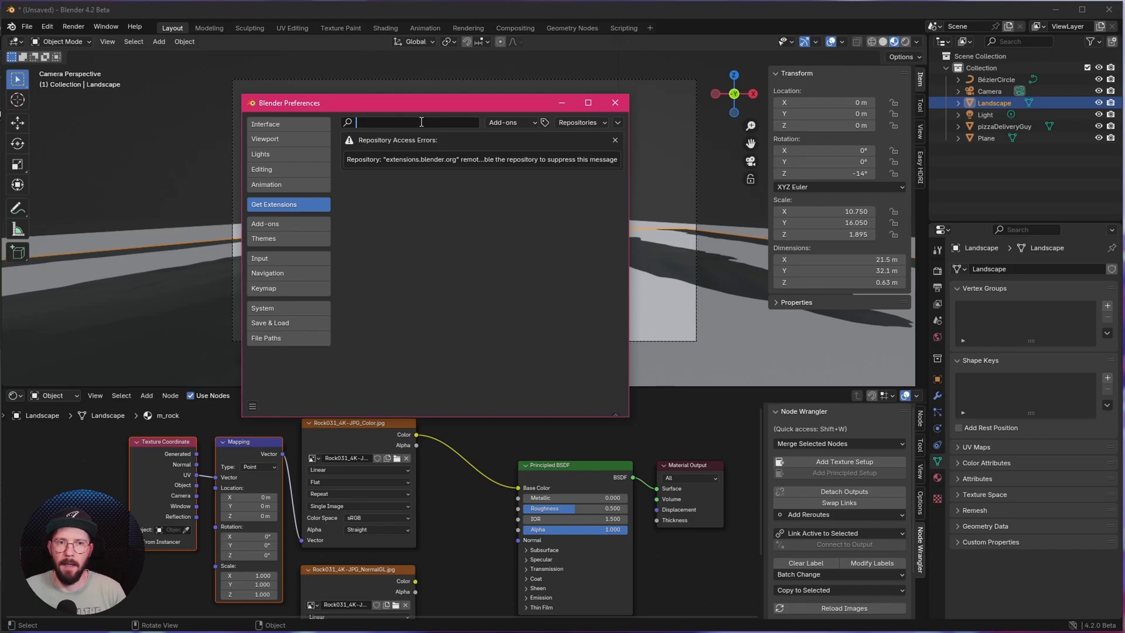
click(266, 223)
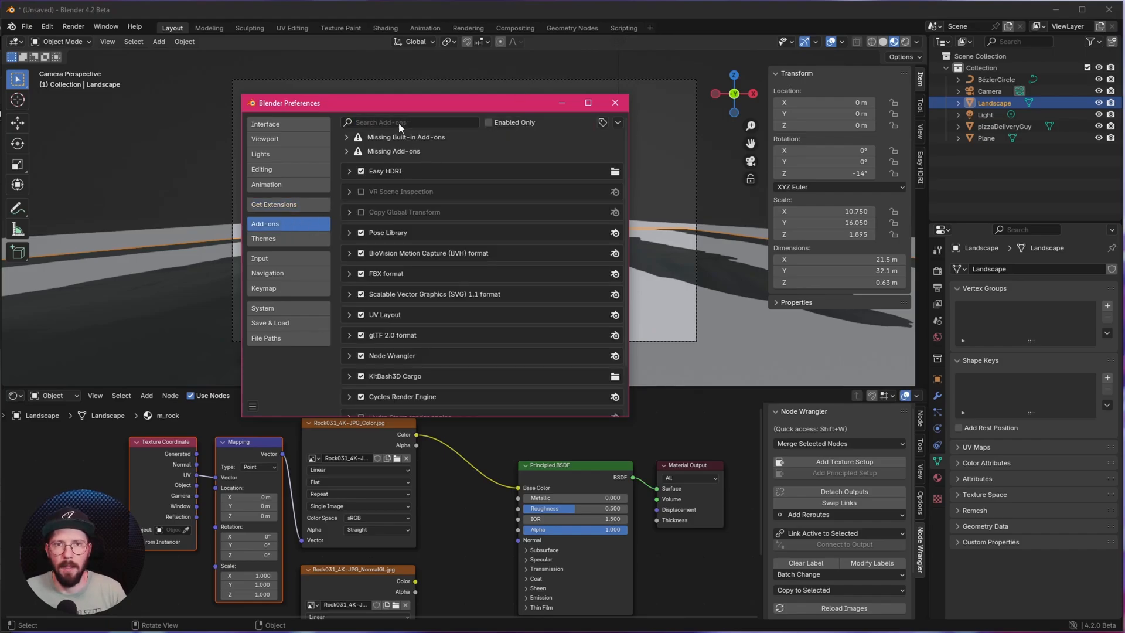
text(wra)
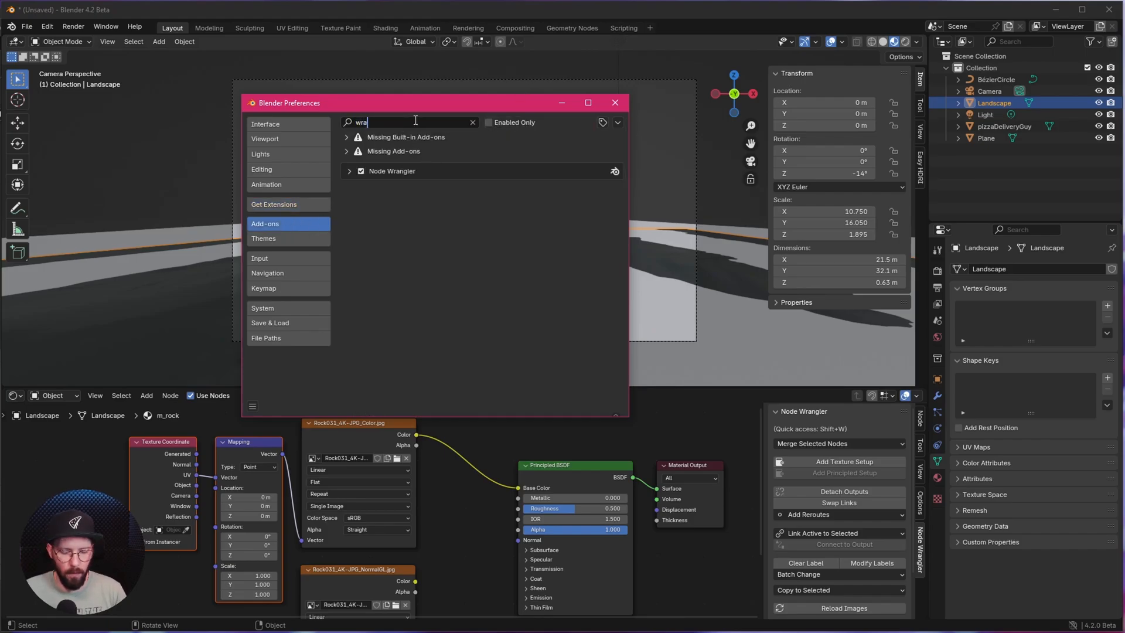
click(614, 103)
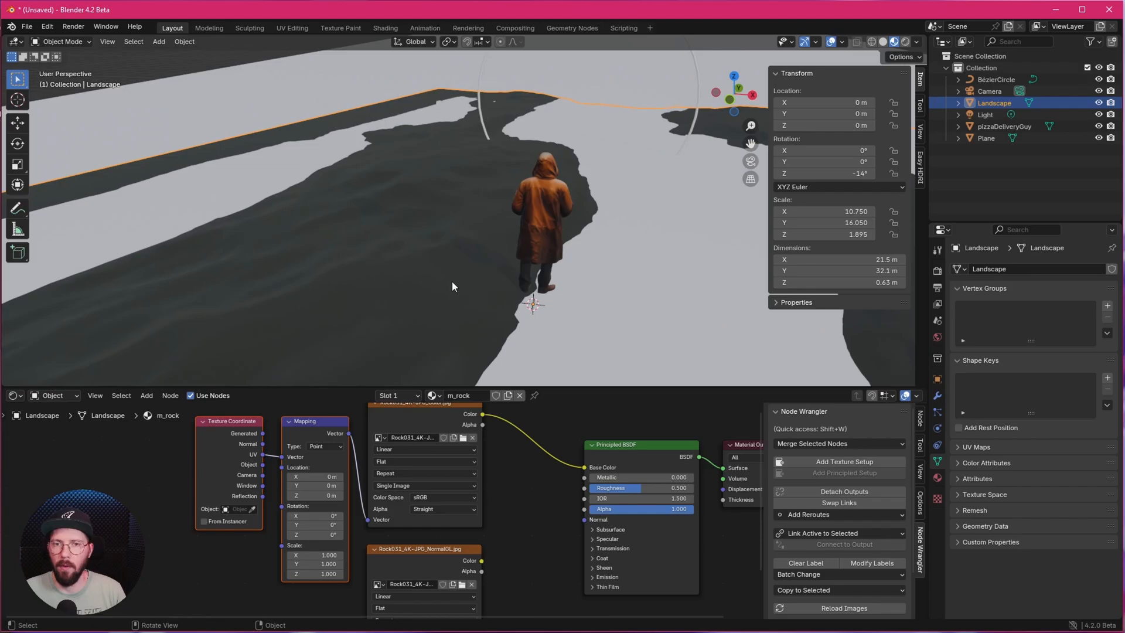
UV-unwrap the whole landscape mesh in Edit Mode so the rock texture spreads across it
key(Tab)
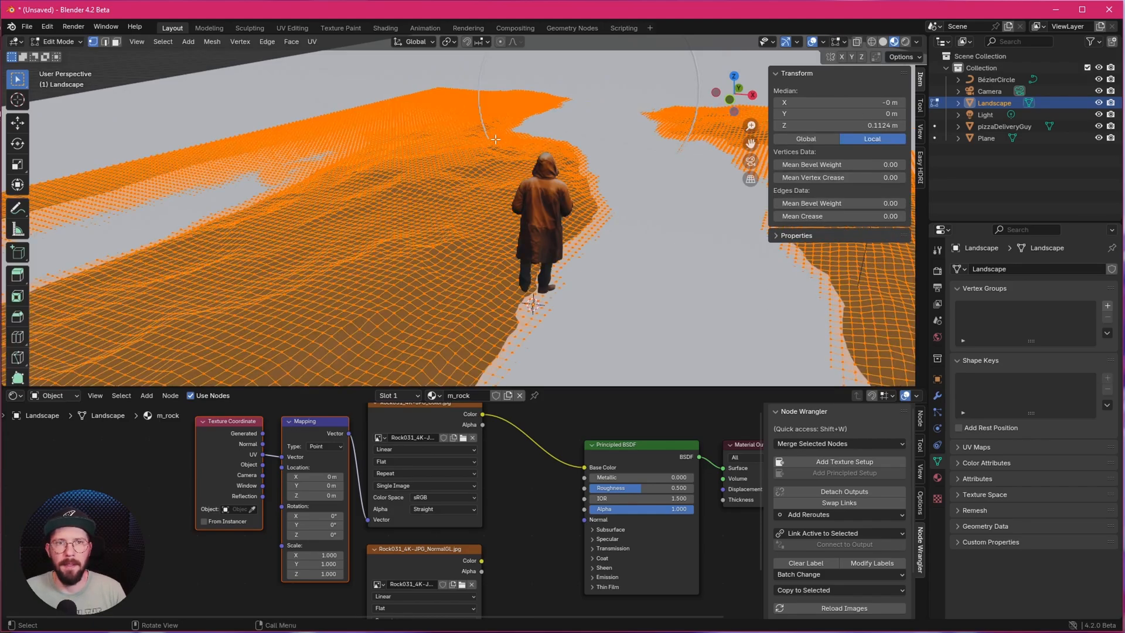
click(312, 41)
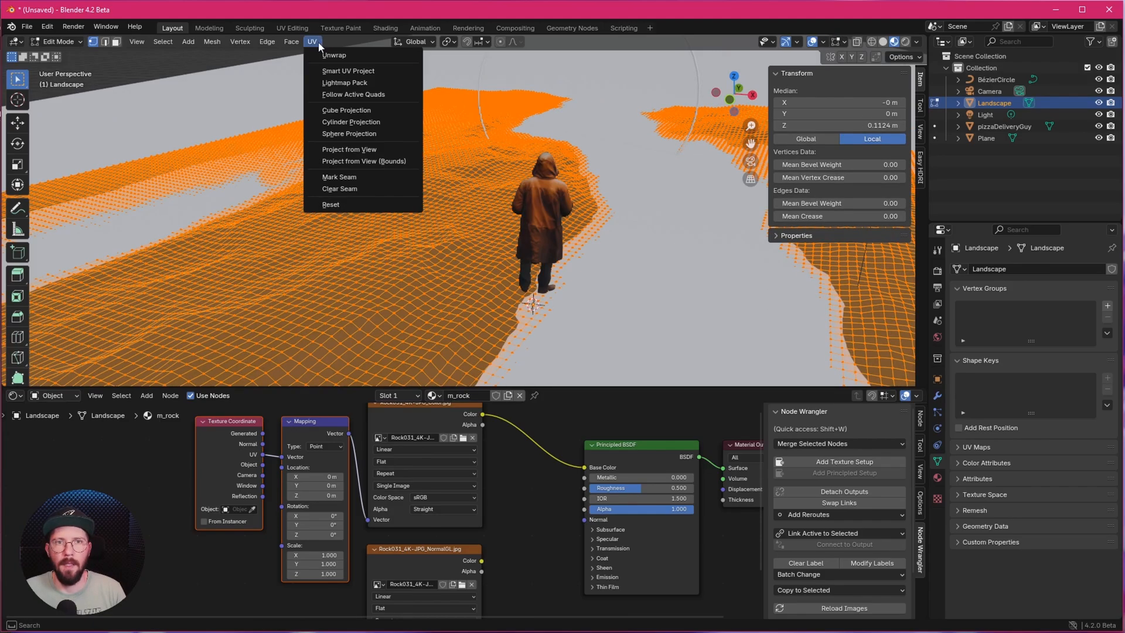
click(334, 55)
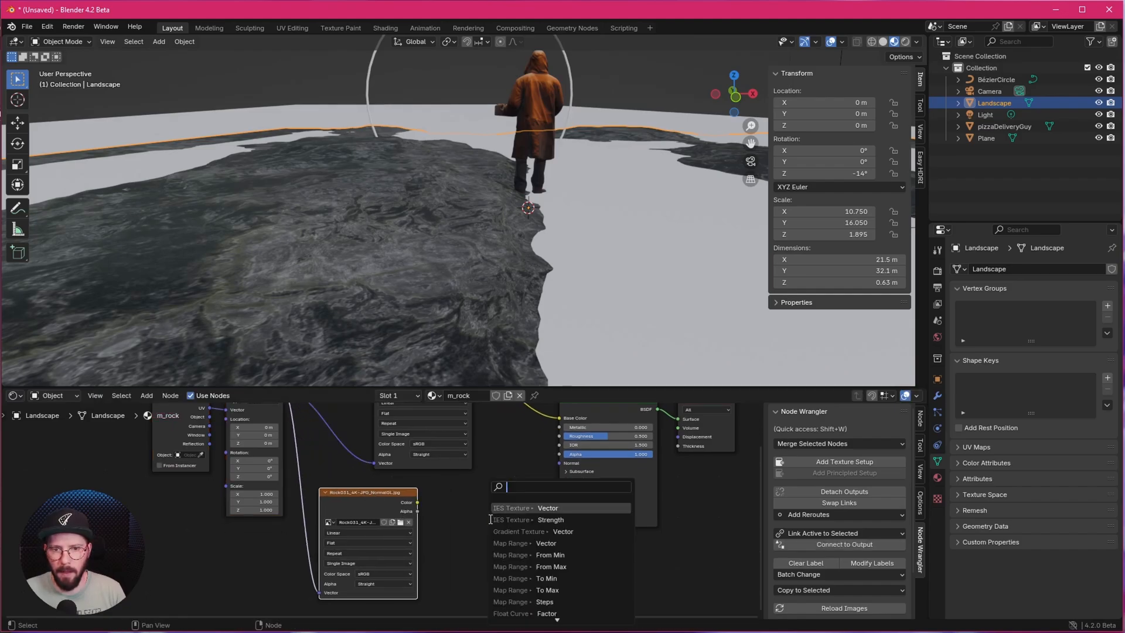
Add a Normal Map node to the m_rock material via the 'normal map' search
text(normal)
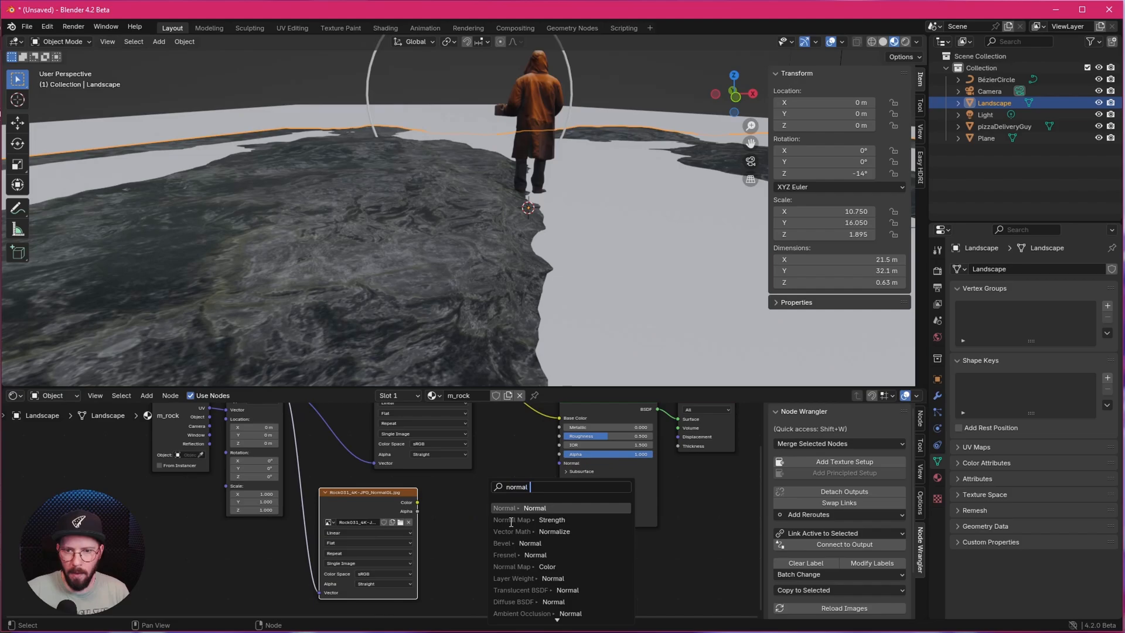
text(map)
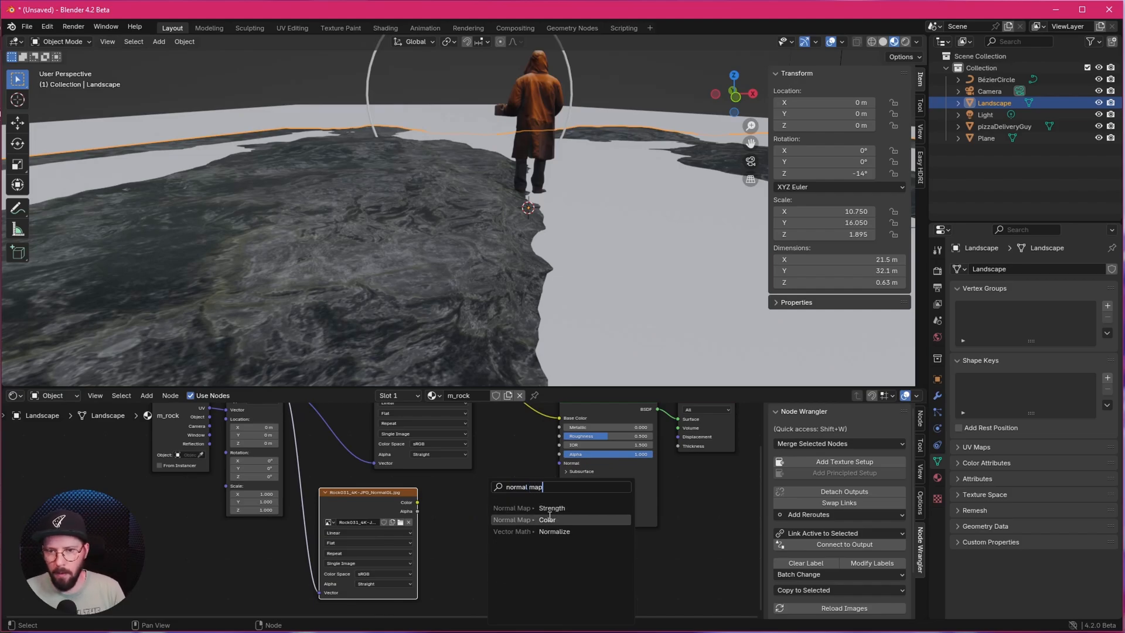
click(547, 519)
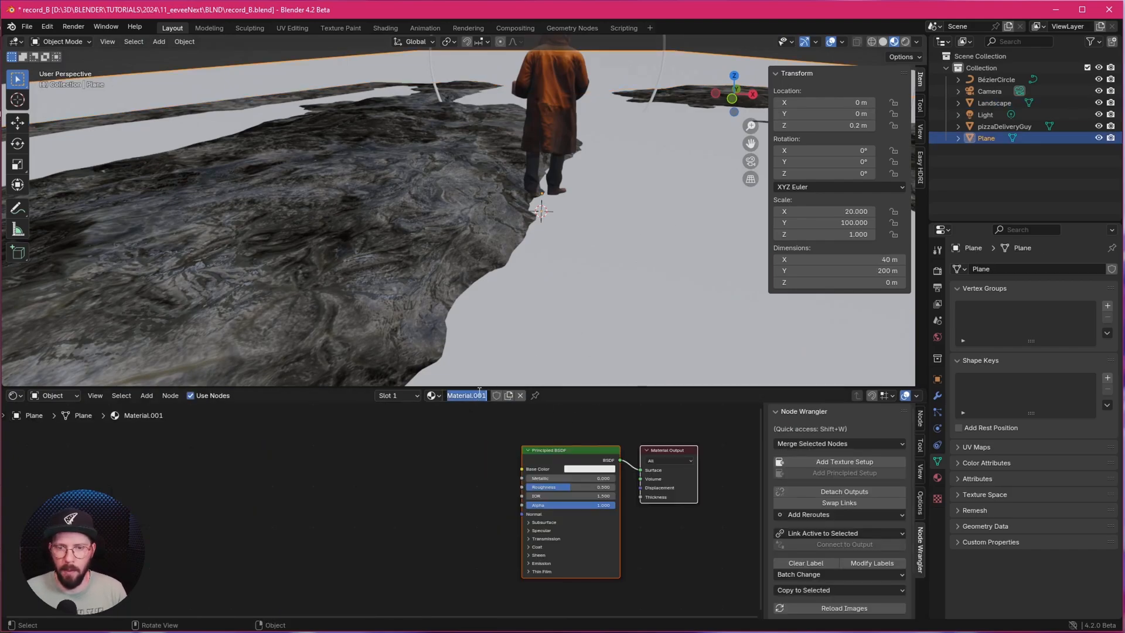
Name the Plane's new material m_water and check its mirror-like reflections in the viewport
text(m_water)
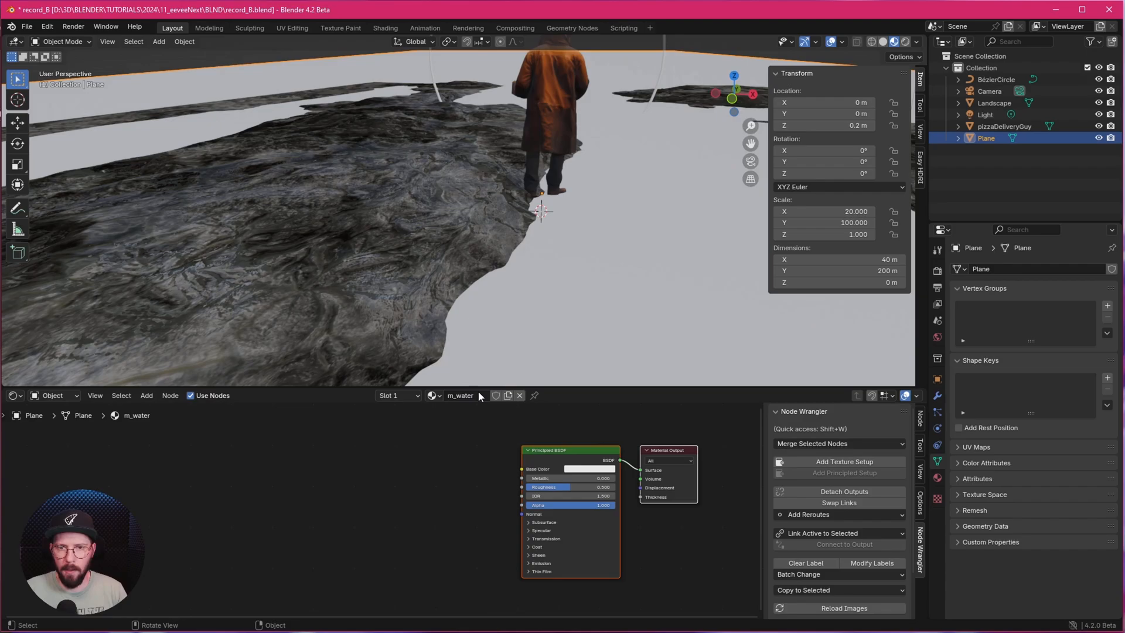
click(588, 469)
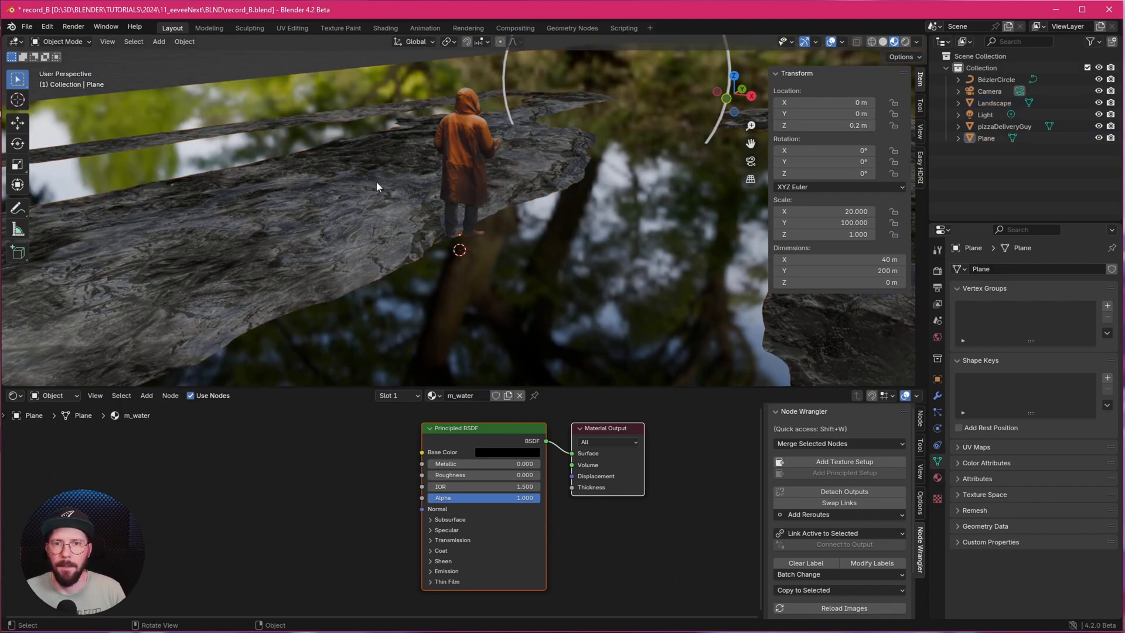
drag(380, 186, 503, 273)
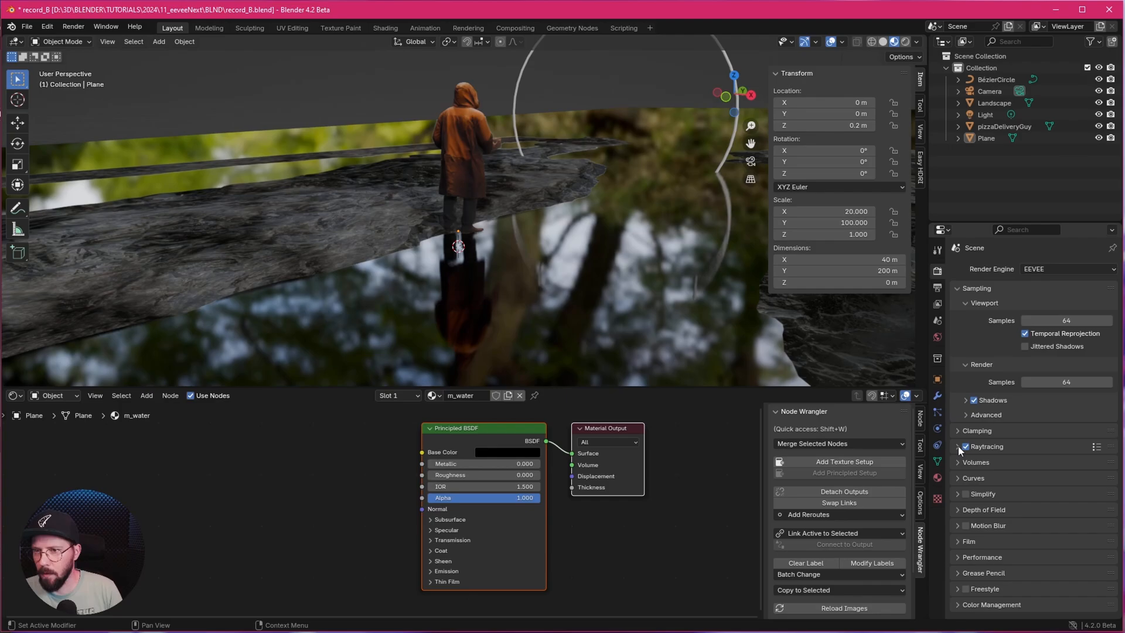
Enable EEVEE Raytracing and expand it to show the Screen-Trace method
click(966, 446)
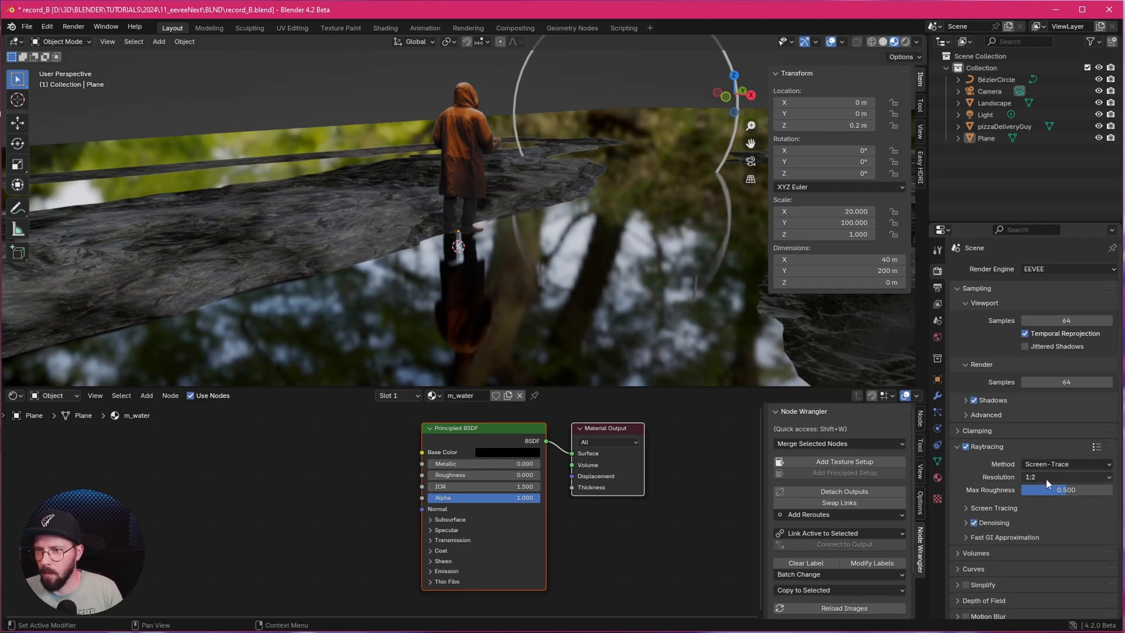
click(1066, 477)
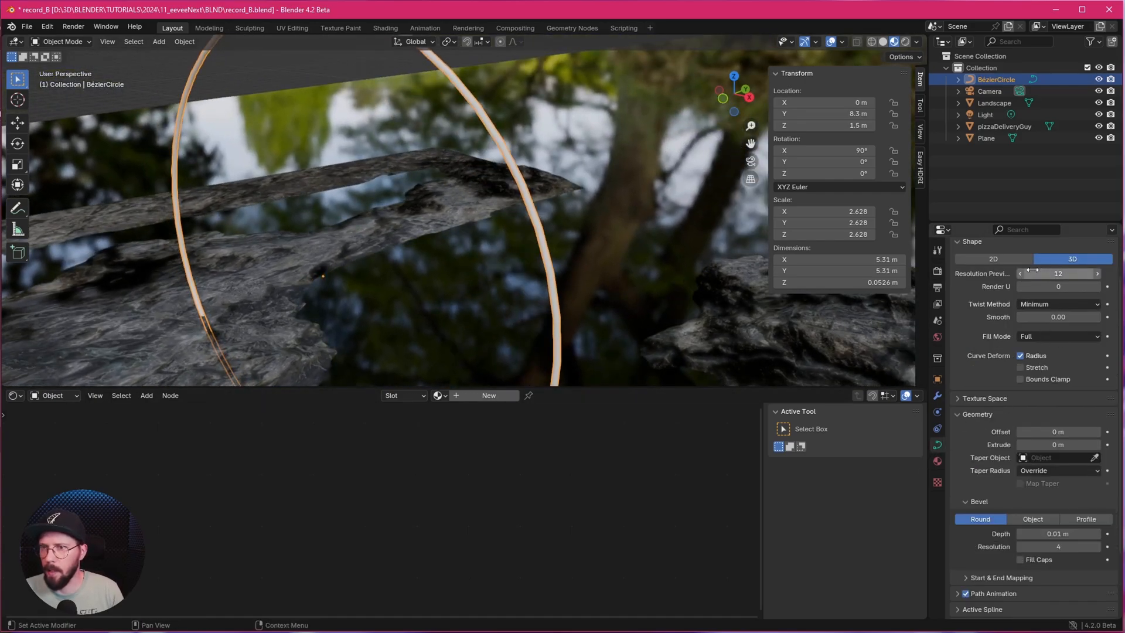
Raise the ring curve's resolution, name its material M_ring and save the file
click(1095, 273)
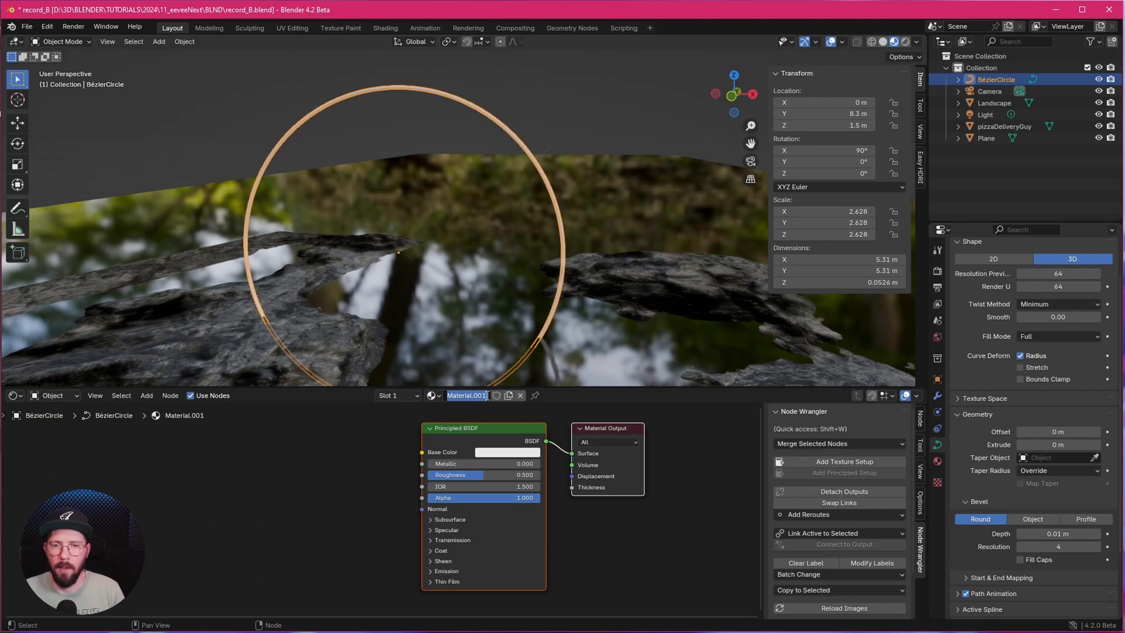
text(M_ring)
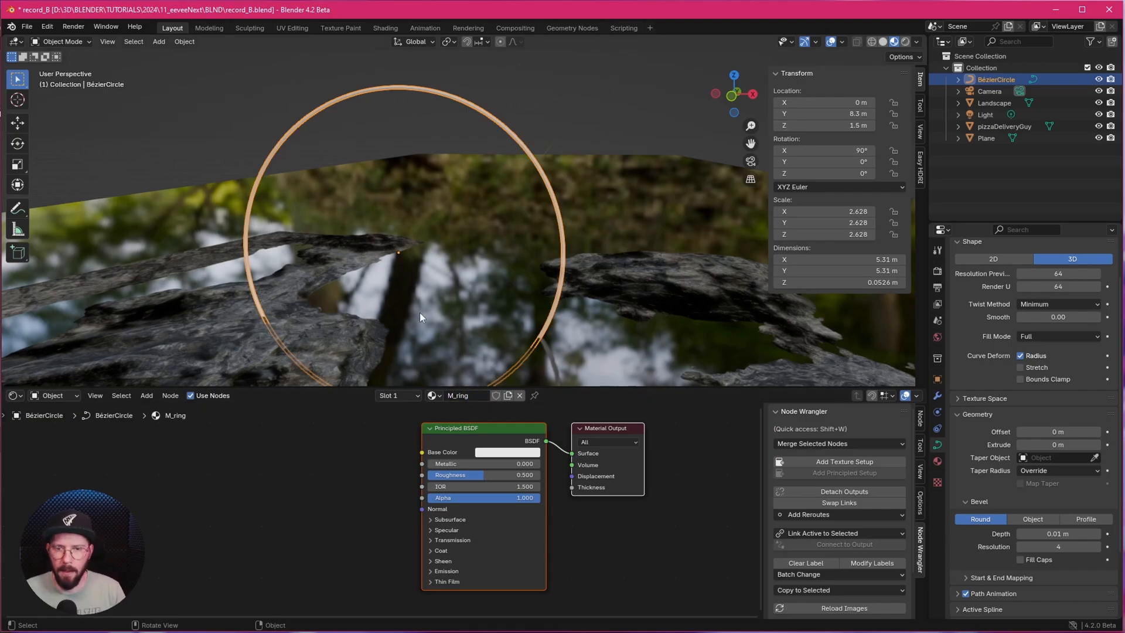
click(430, 560)
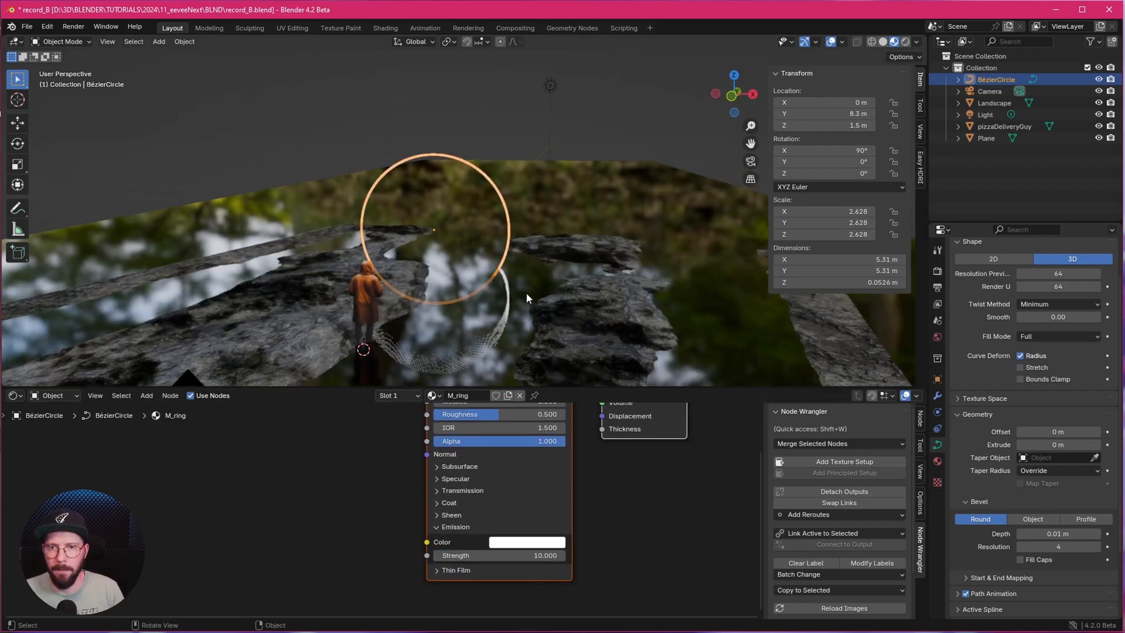
key(ctrl+s)
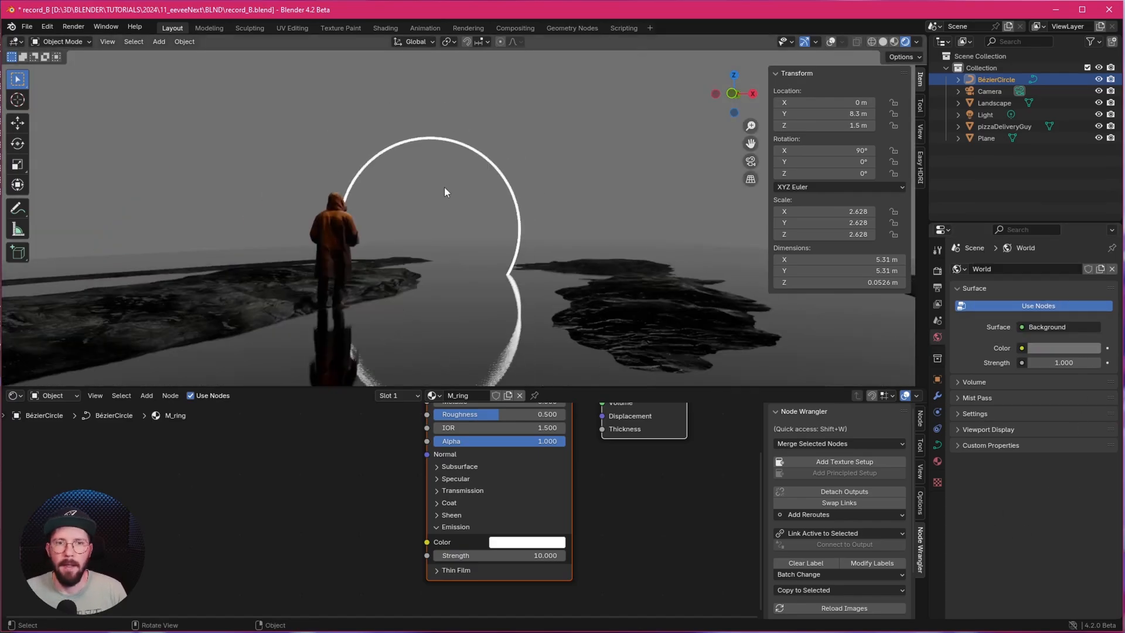
Add a cube mesh to serve as the 50 m fog volume
click(159, 41)
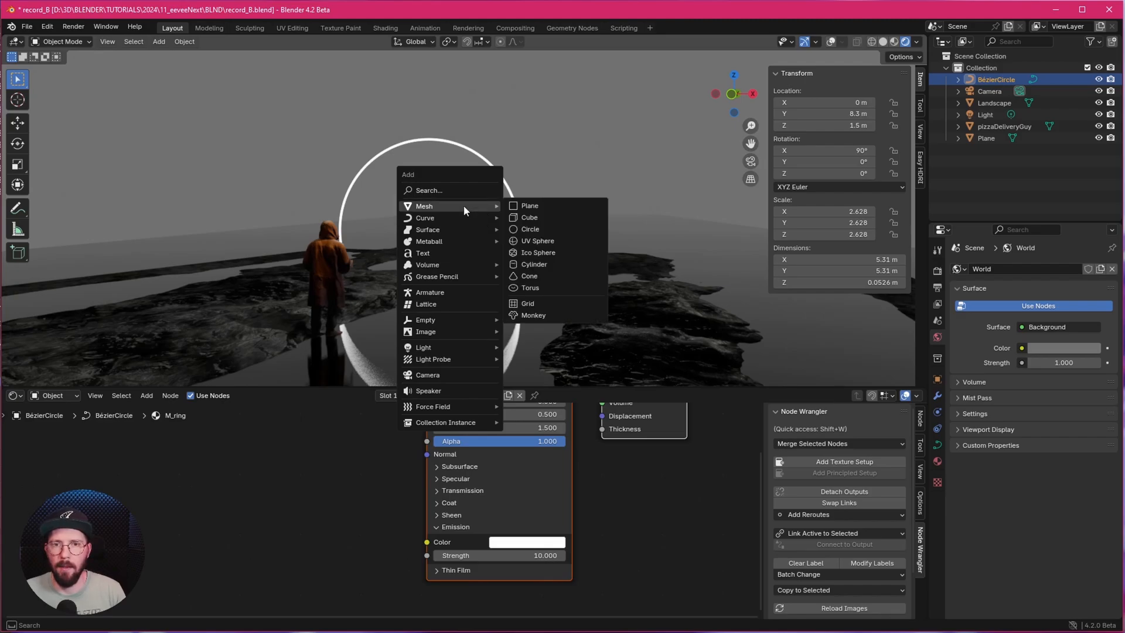
click(528, 218)
text(fog)
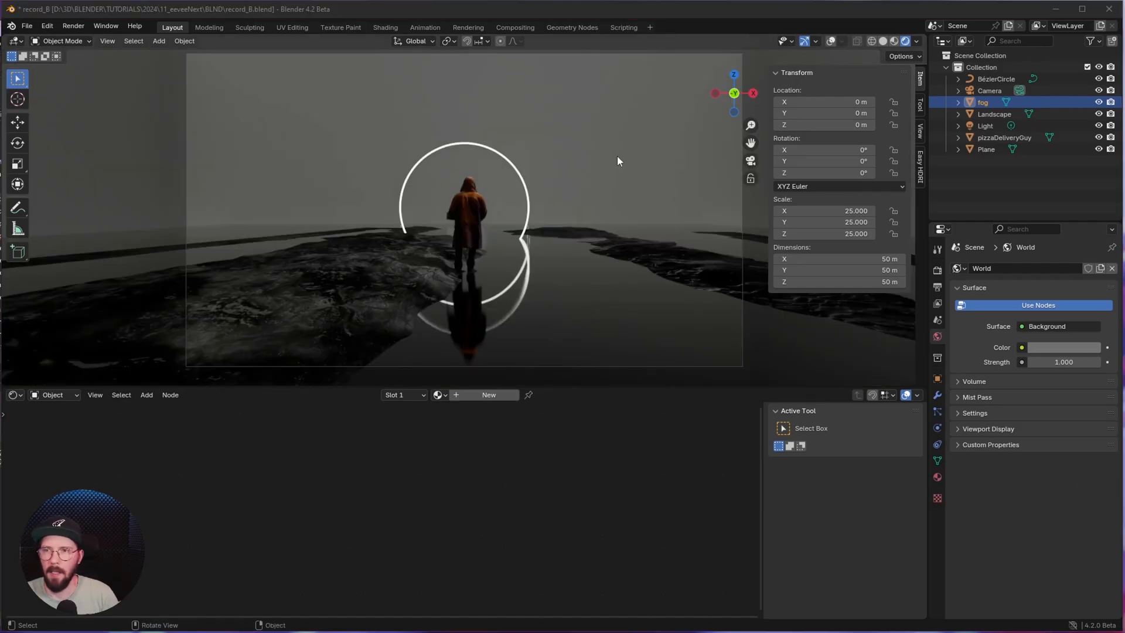
mouse_move(580, 123)
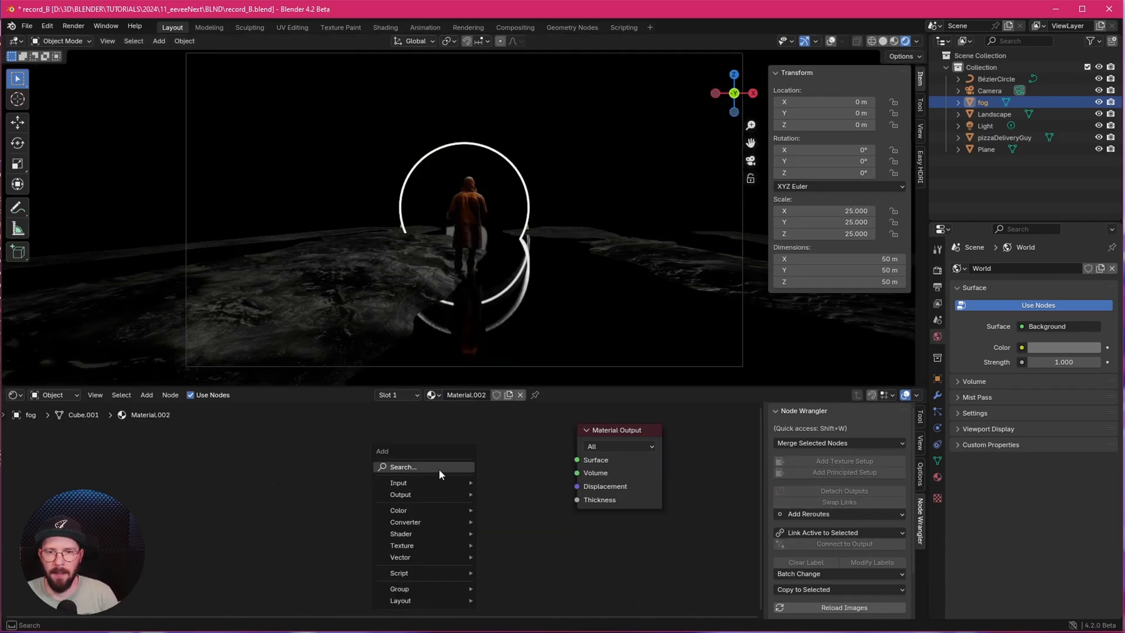
Give the fog material a Volume Scatter shader and tint its colour blue
text(vol)
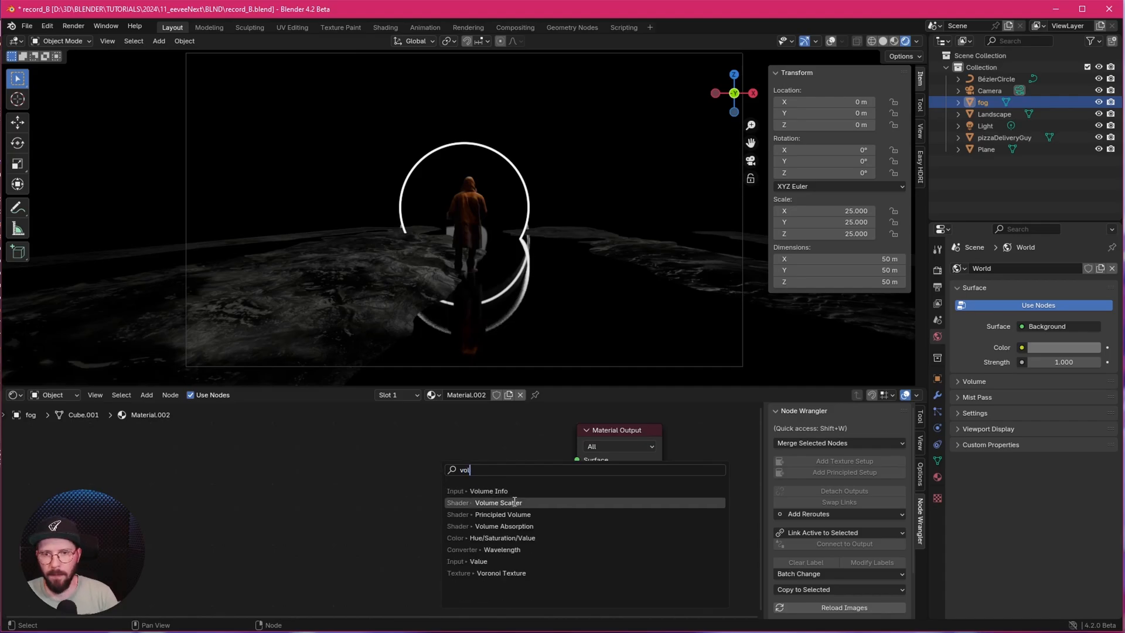
click(498, 503)
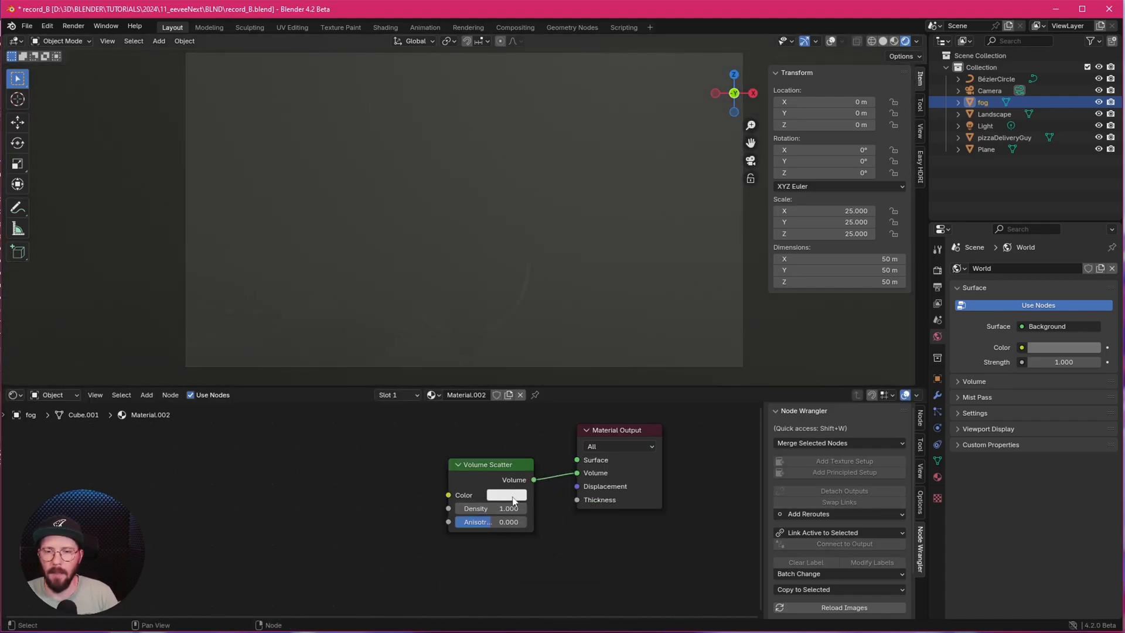
click(506, 494)
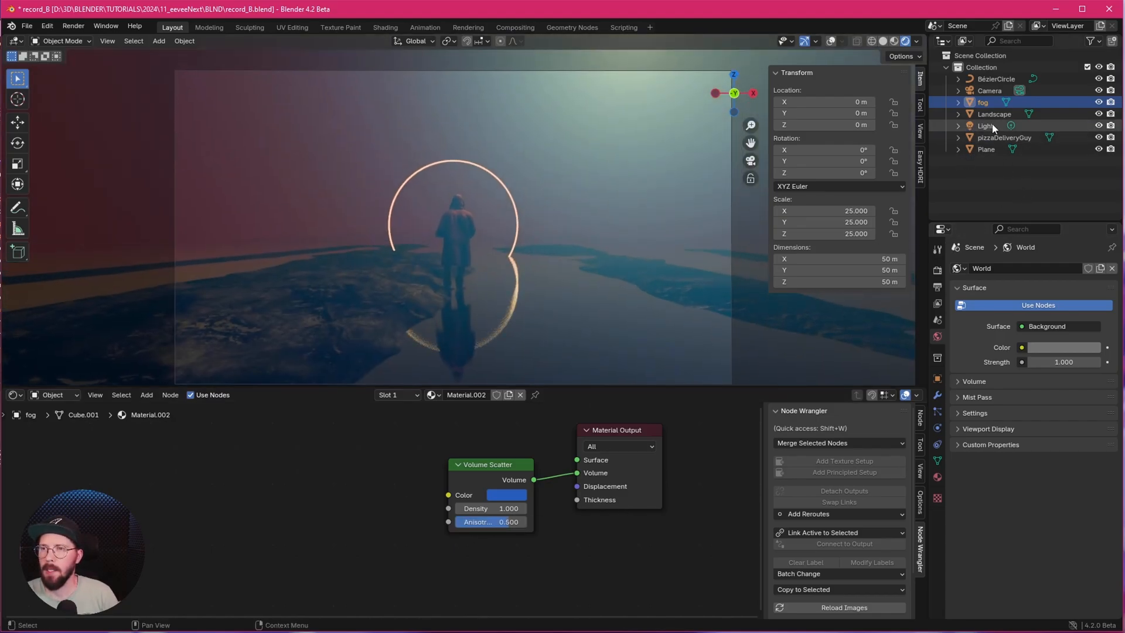
Change the scene's Light to a Sun lamp with strength 1
click(986, 126)
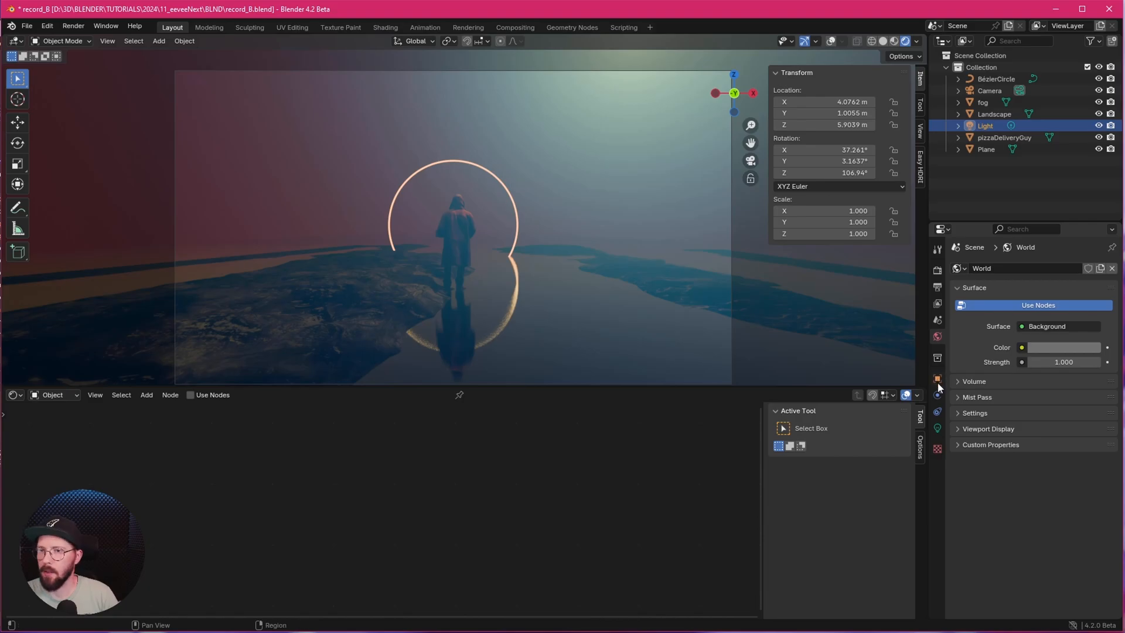
click(936, 395)
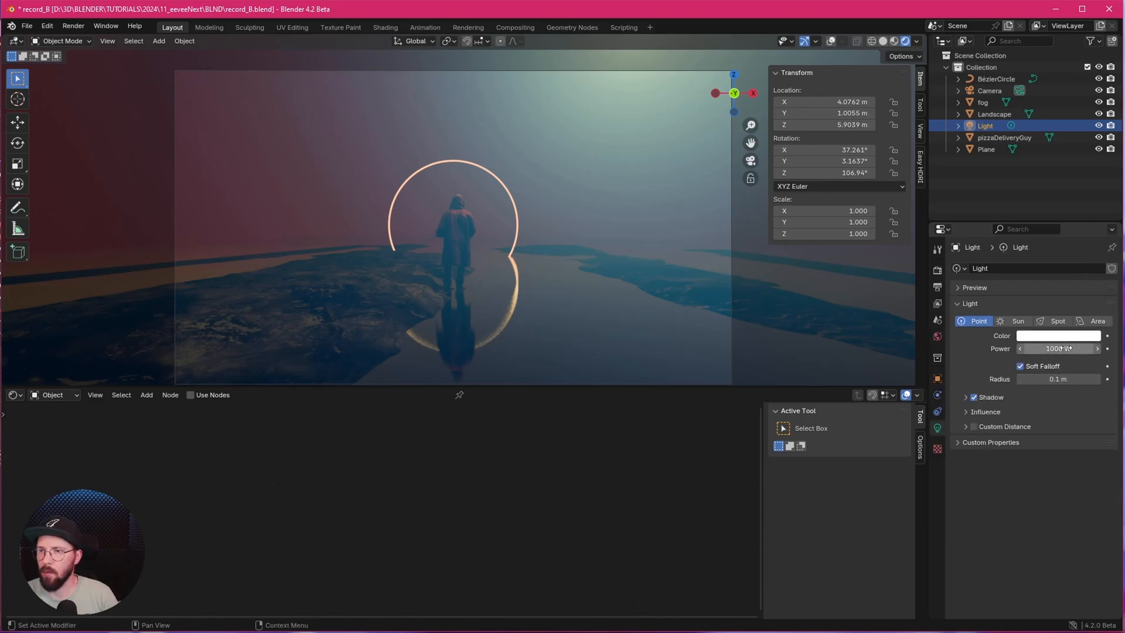
click(1016, 321)
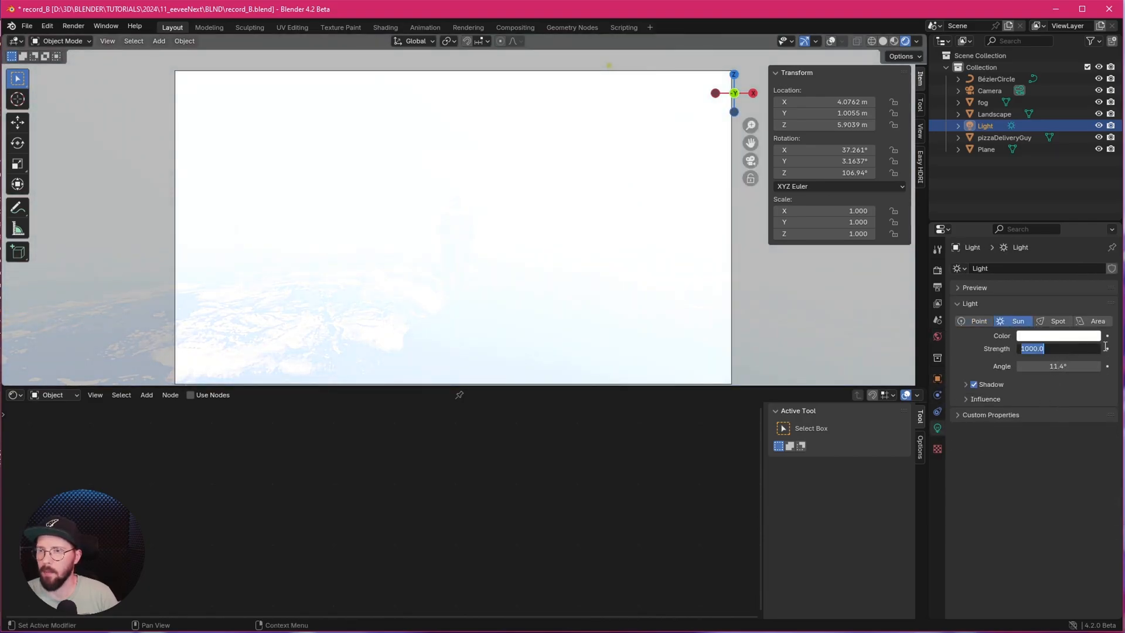
text(1.000)
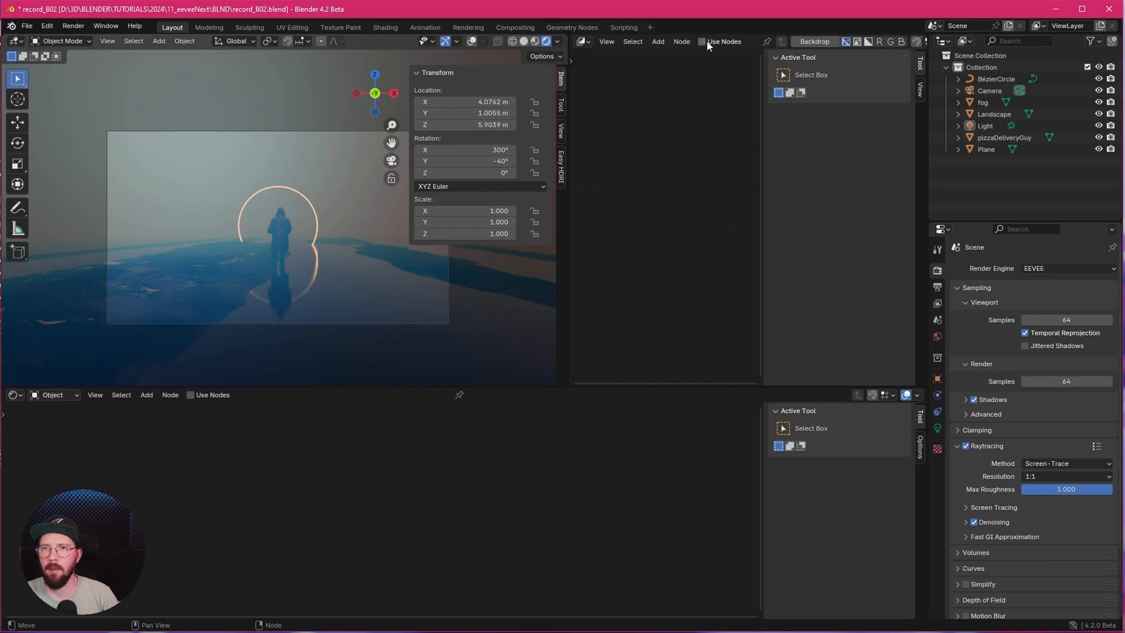
Enable compositing nodes and insert a Bloom Glare node at High quality with threshold 5
click(702, 41)
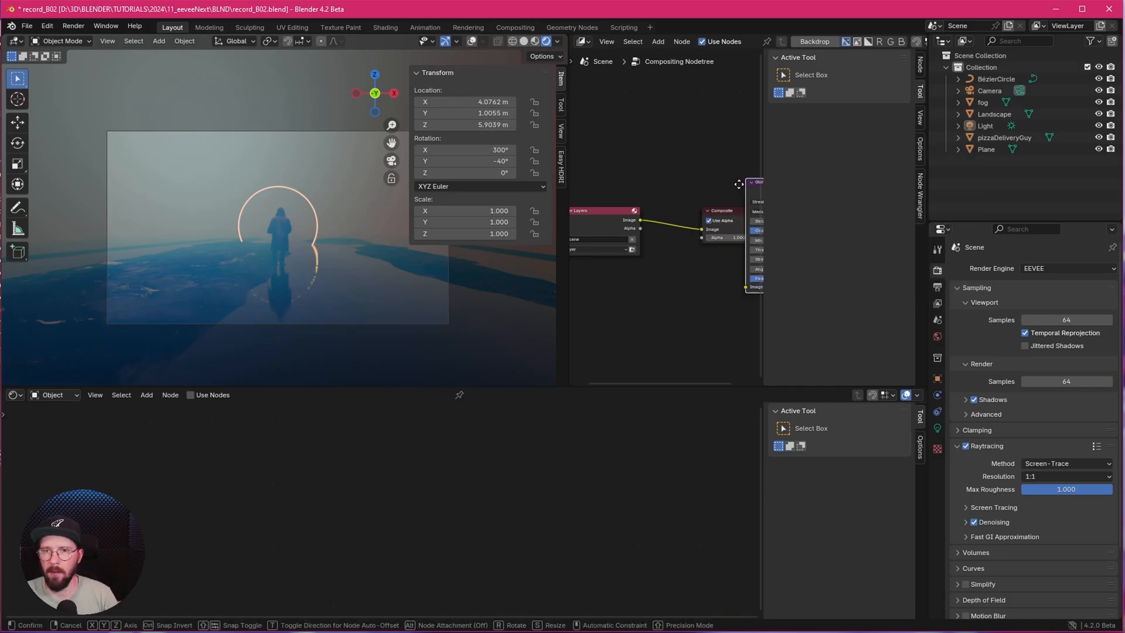
click(556, 41)
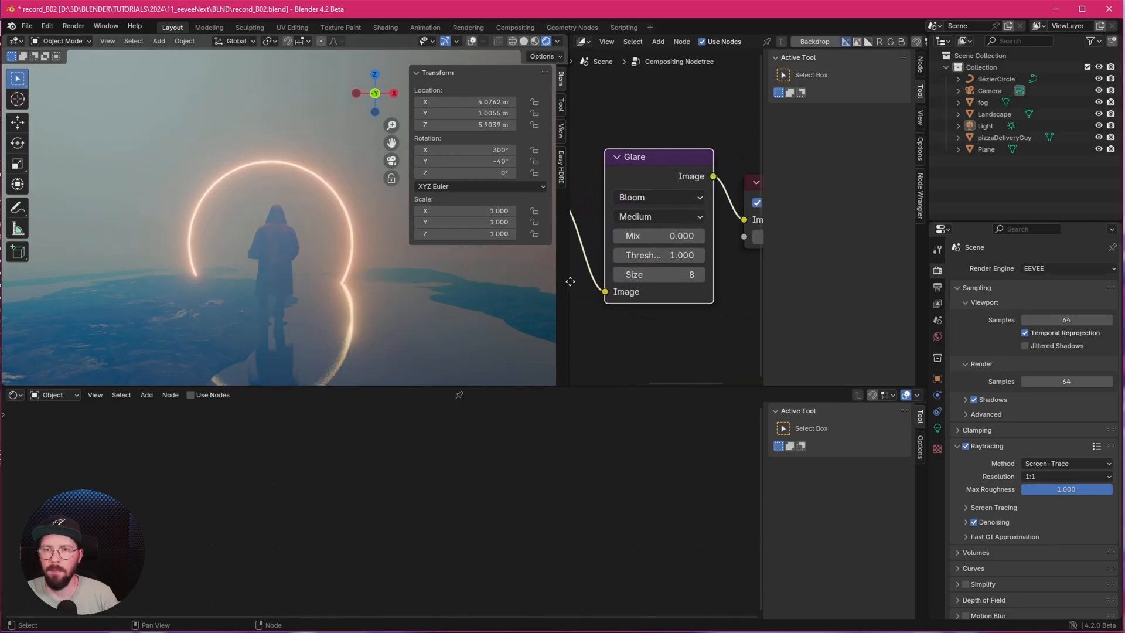
click(656, 216)
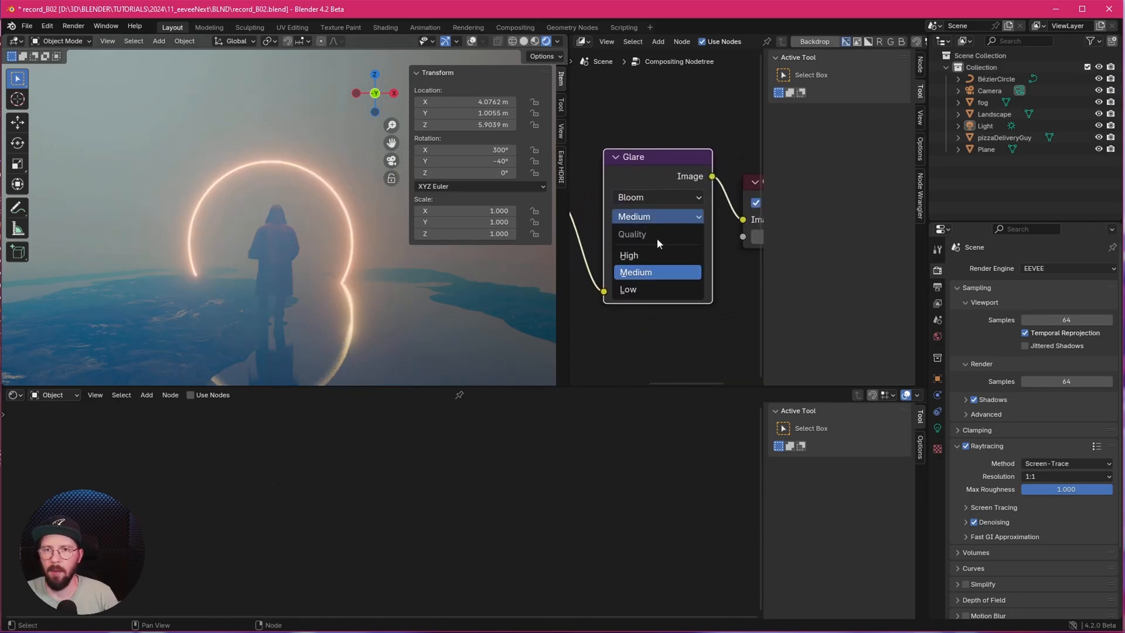
click(628, 254)
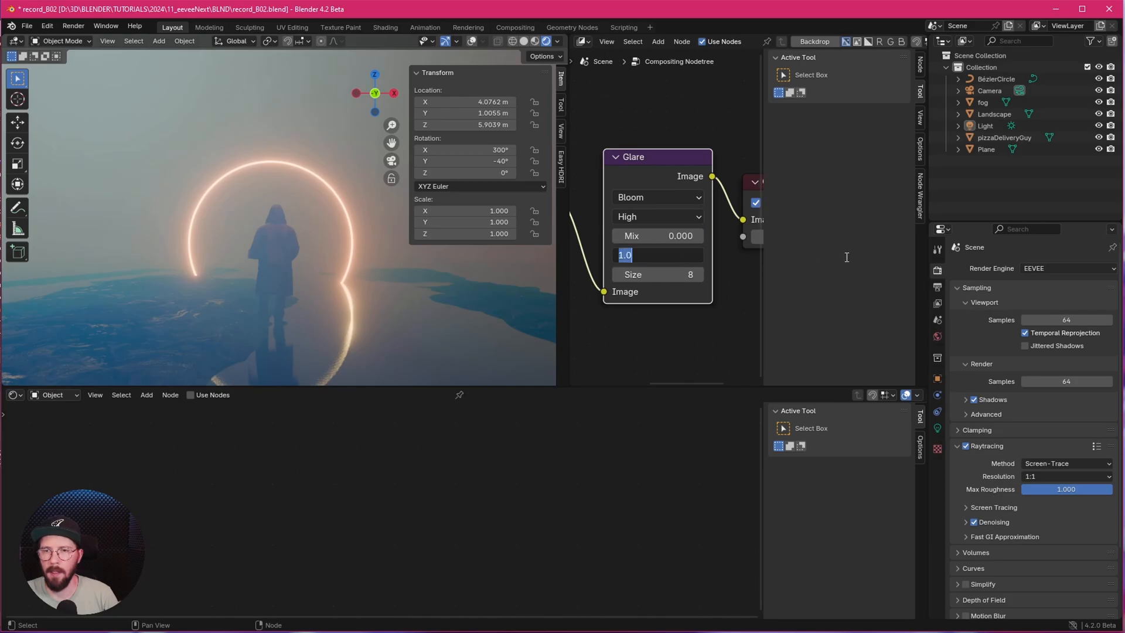
text(5.300)
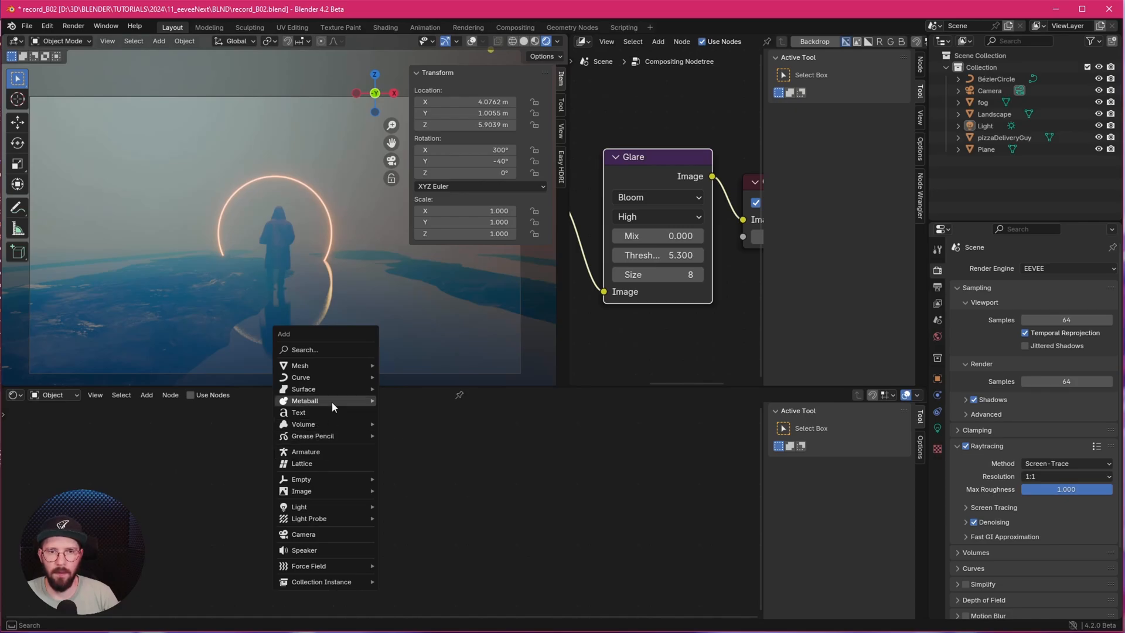
mouse_move(308, 517)
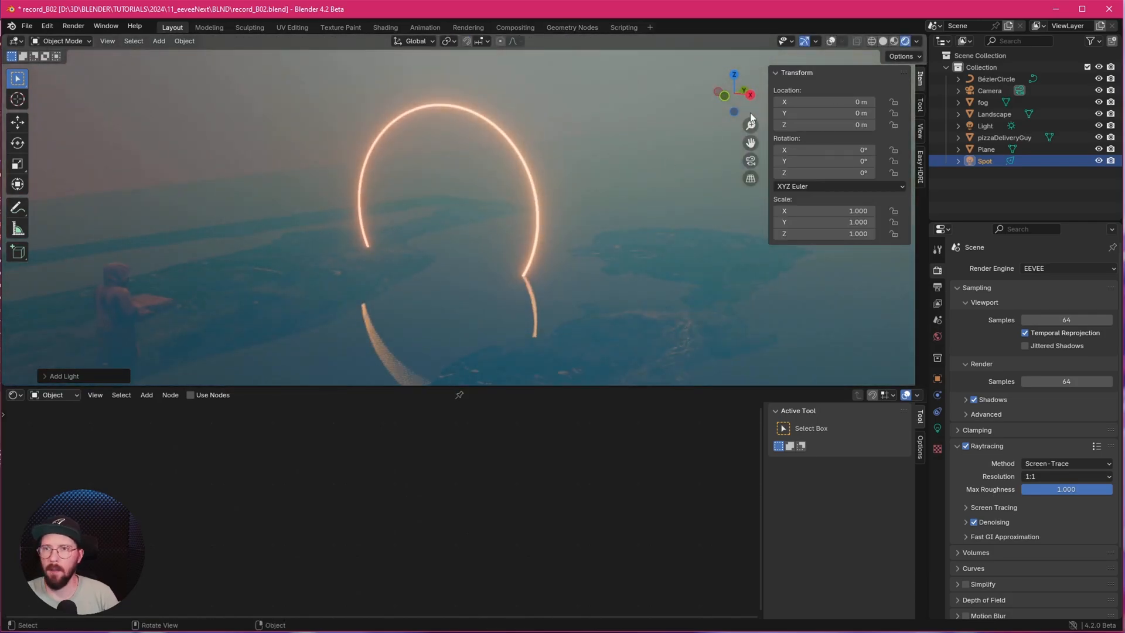
Add a Spot light at Y 1.2 m, Z 2 m, rotated −90° on X above the figure
click(984, 161)
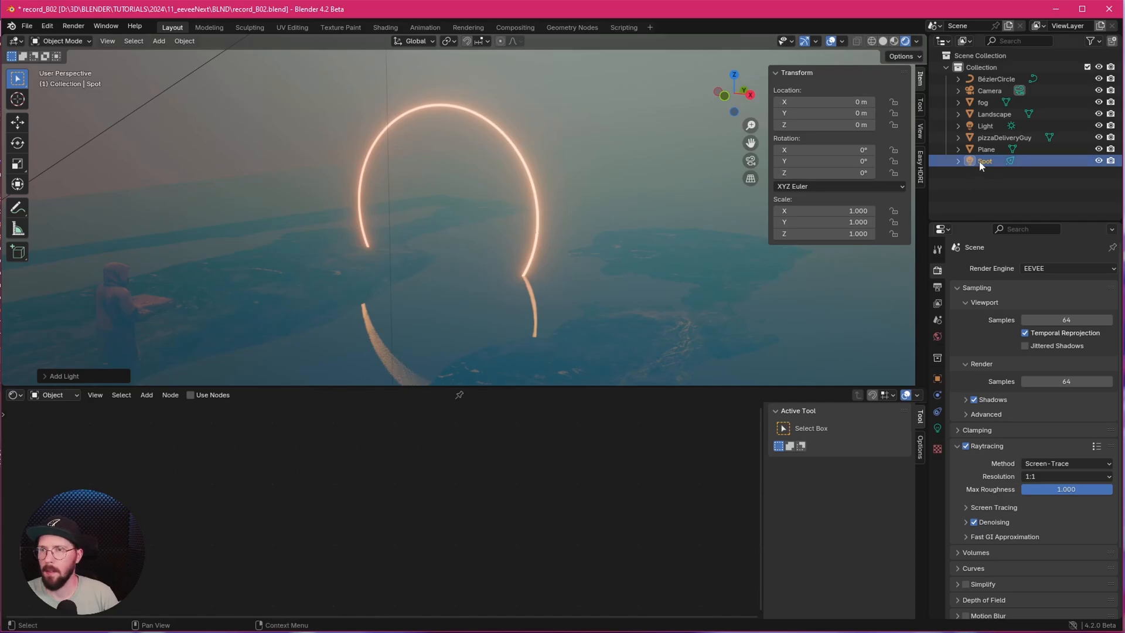
double_click(824, 101)
text(.05)
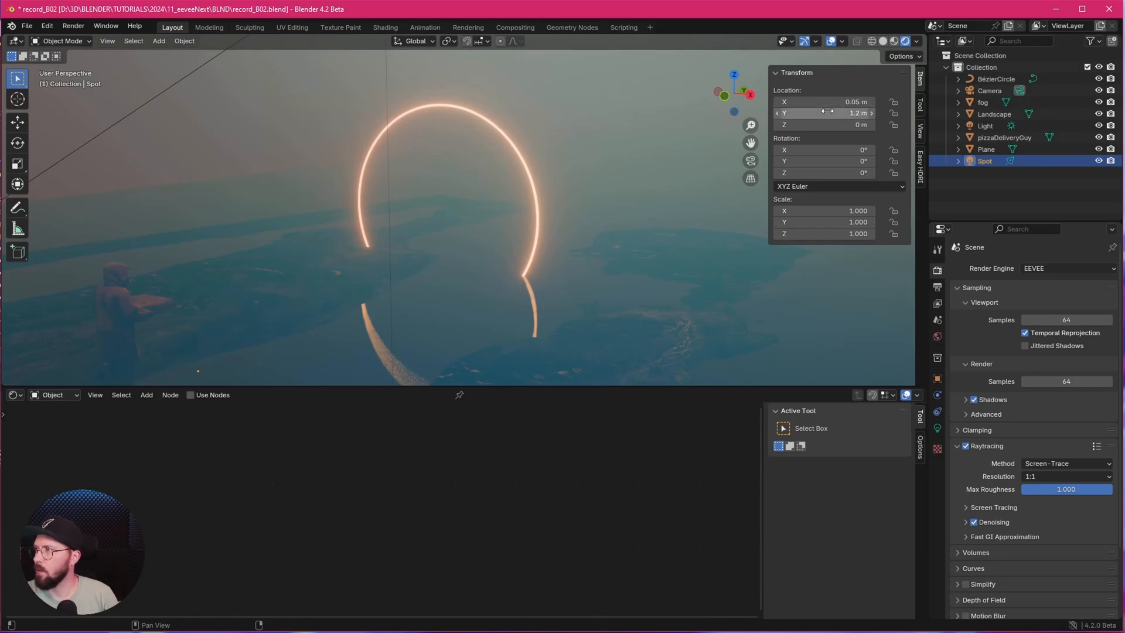
drag(825, 124, 825, 124)
text(2)
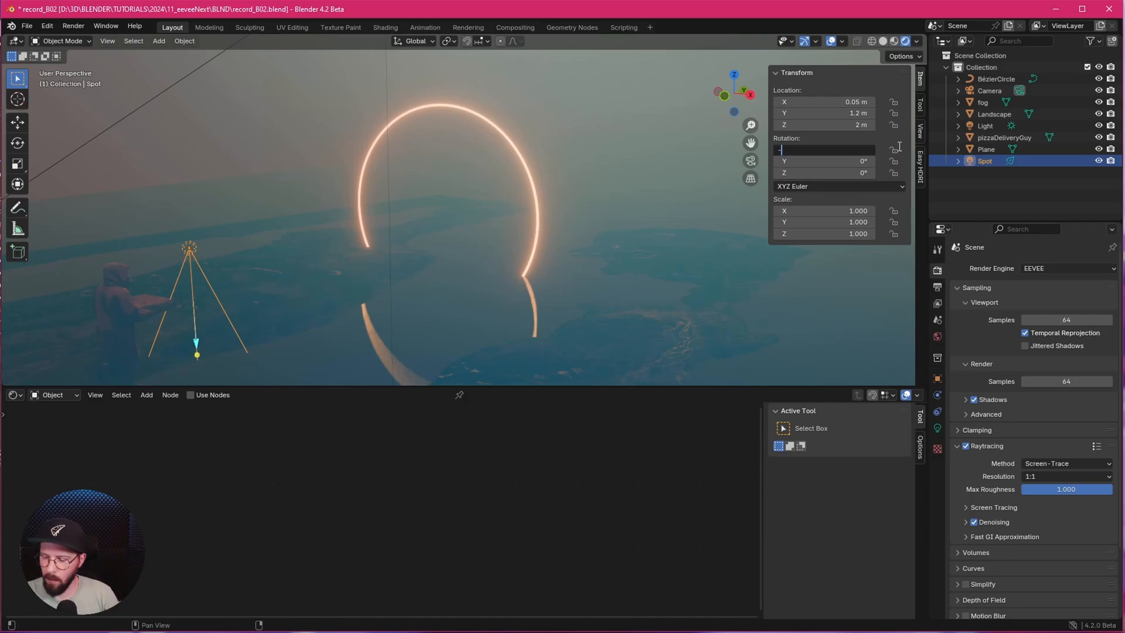
text(-90°)
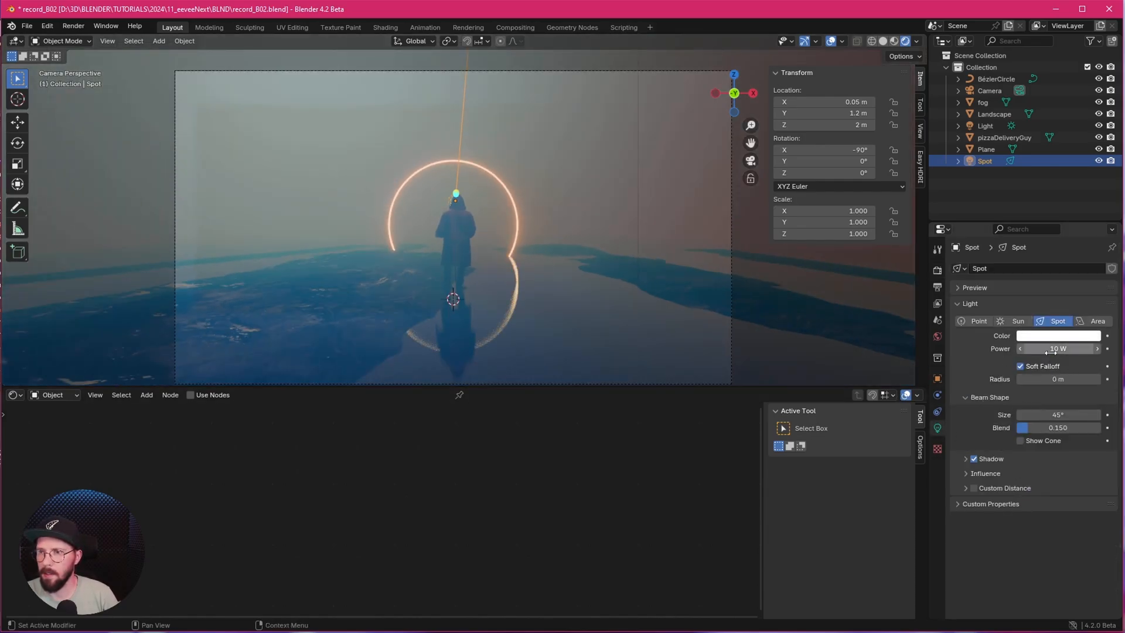
Set the spot's power to 30000 W and untick Volume Scatter in its ray visibility
text(30000)
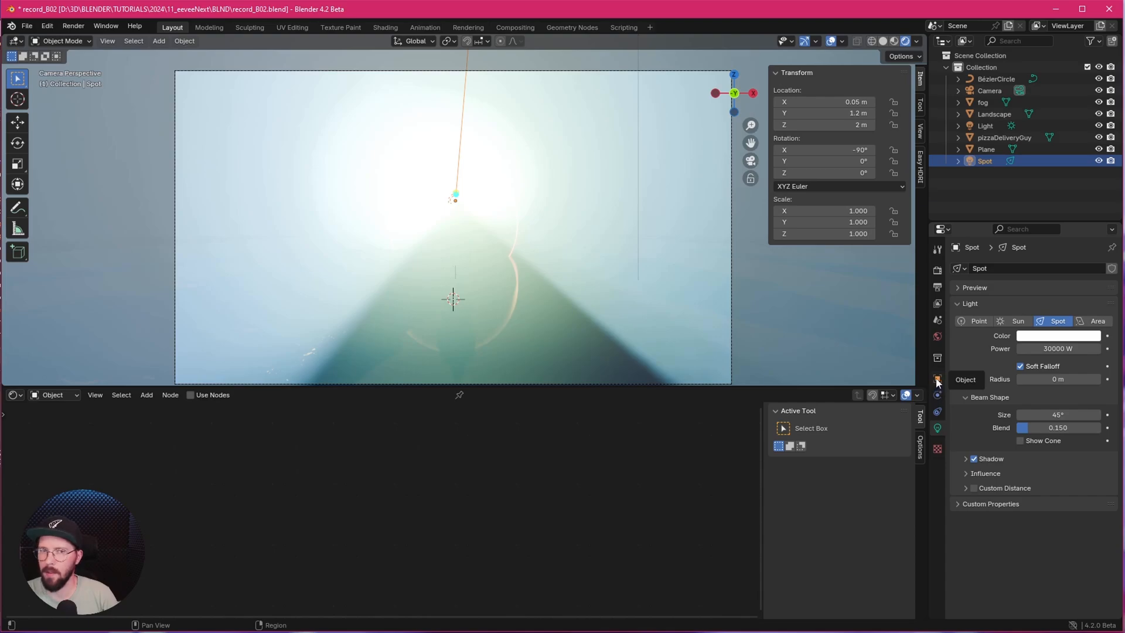
click(937, 380)
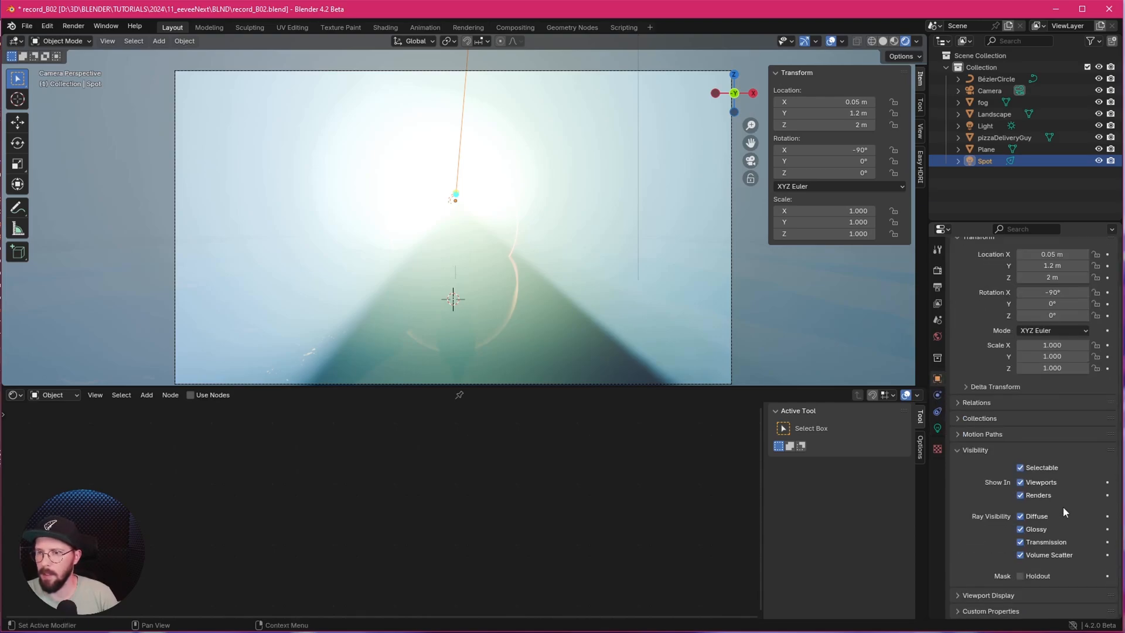
click(1019, 554)
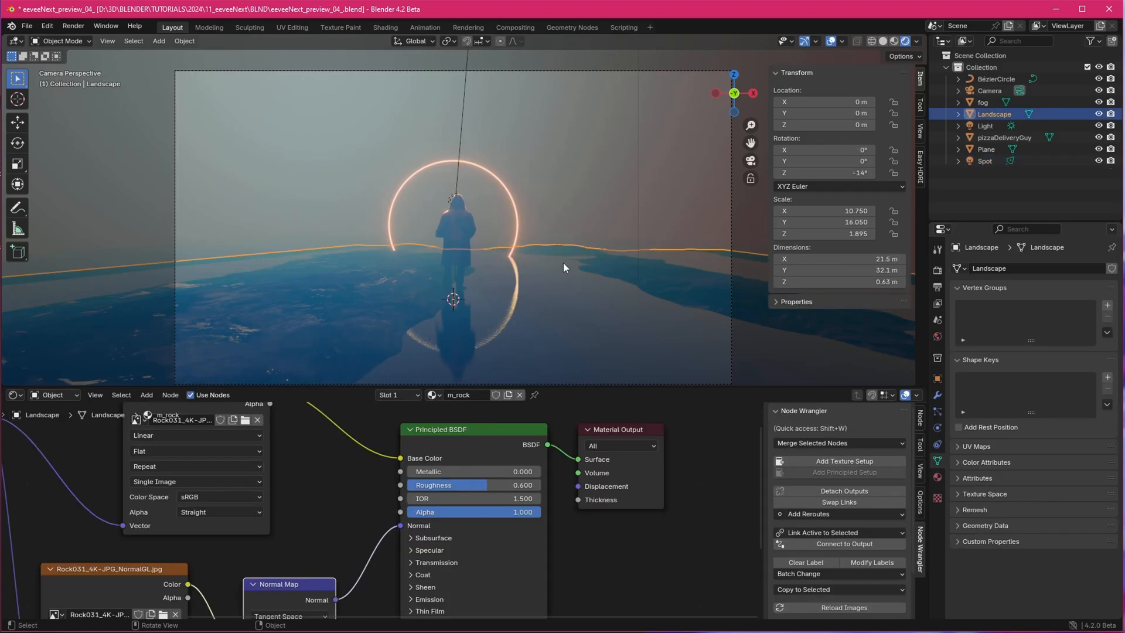
mouse_move(466, 293)
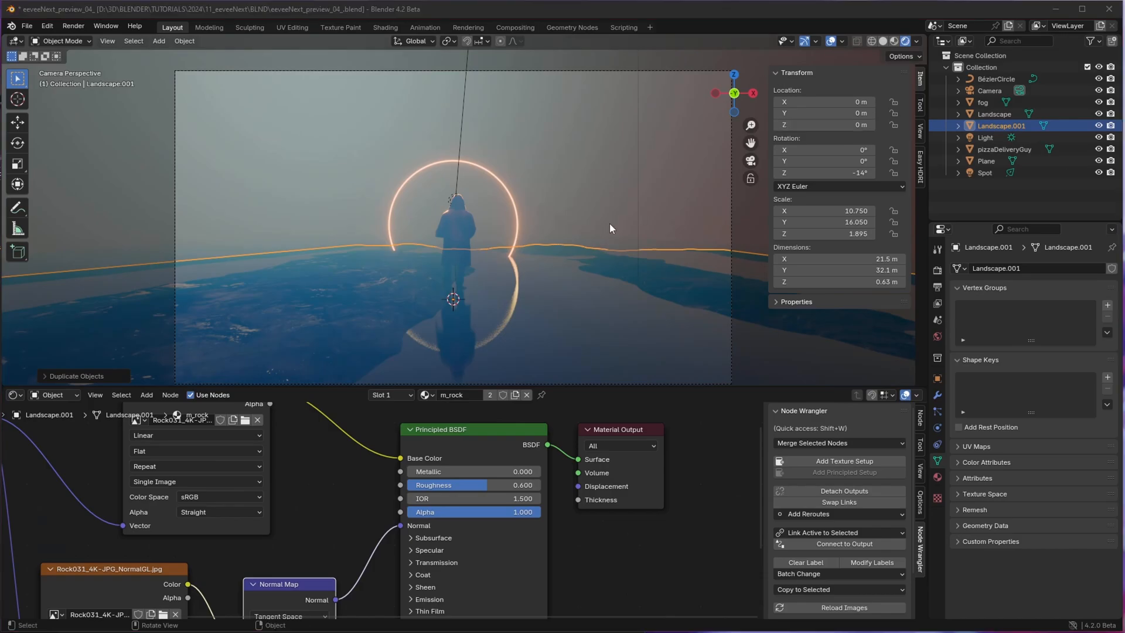
Move Landscape.001 to Y 30 m and scale it with a 1.5 value for distant terrain
click(824, 101)
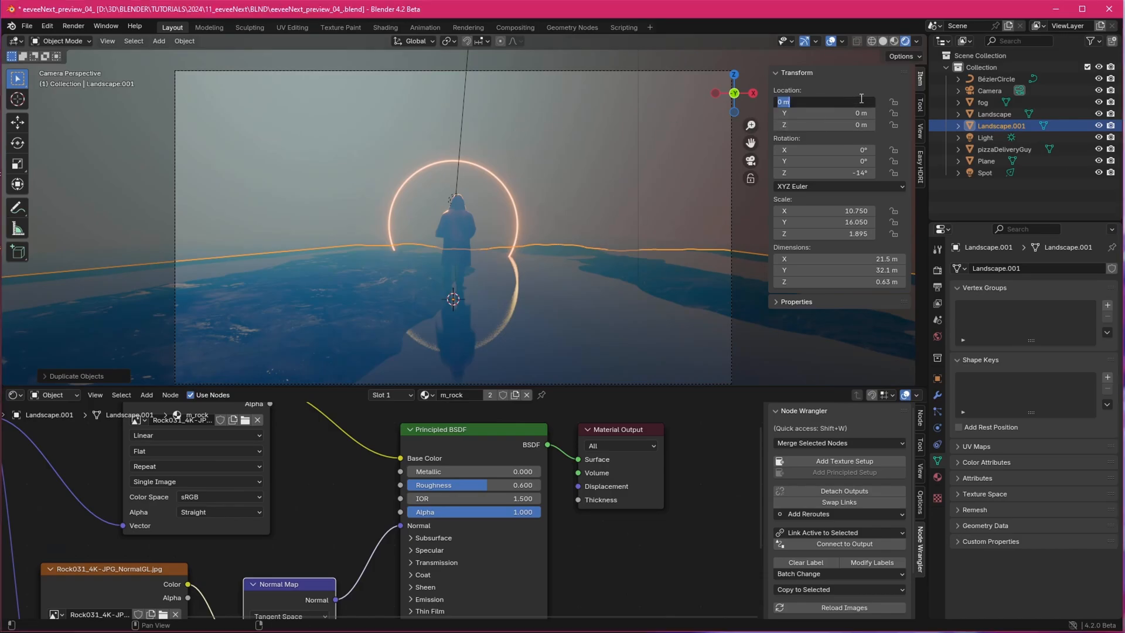
text(30)
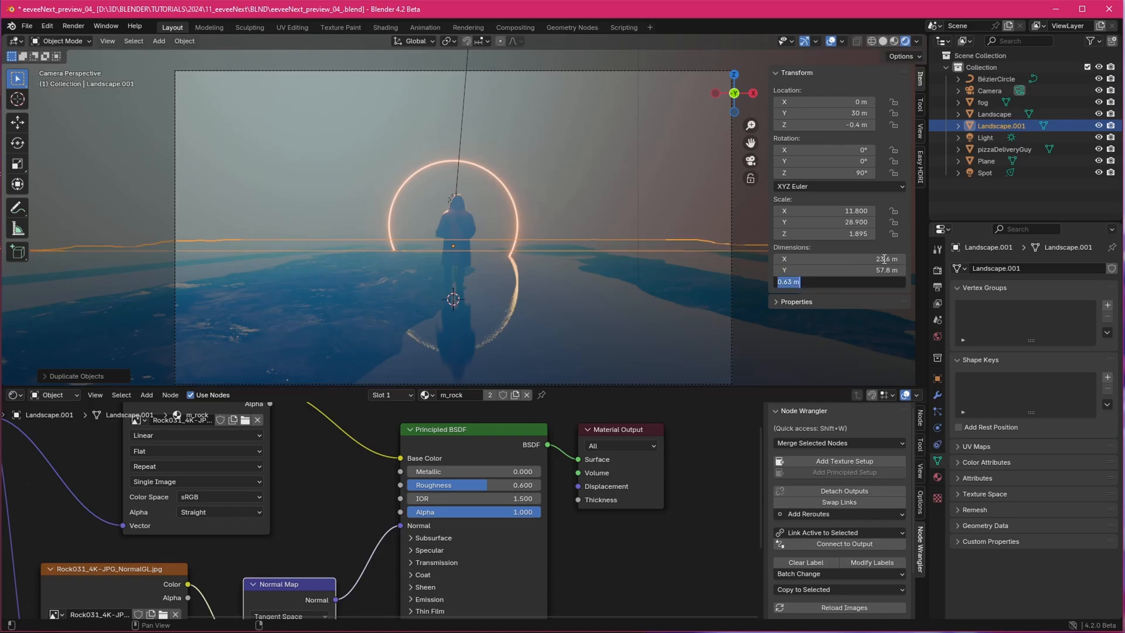
text(1.5)
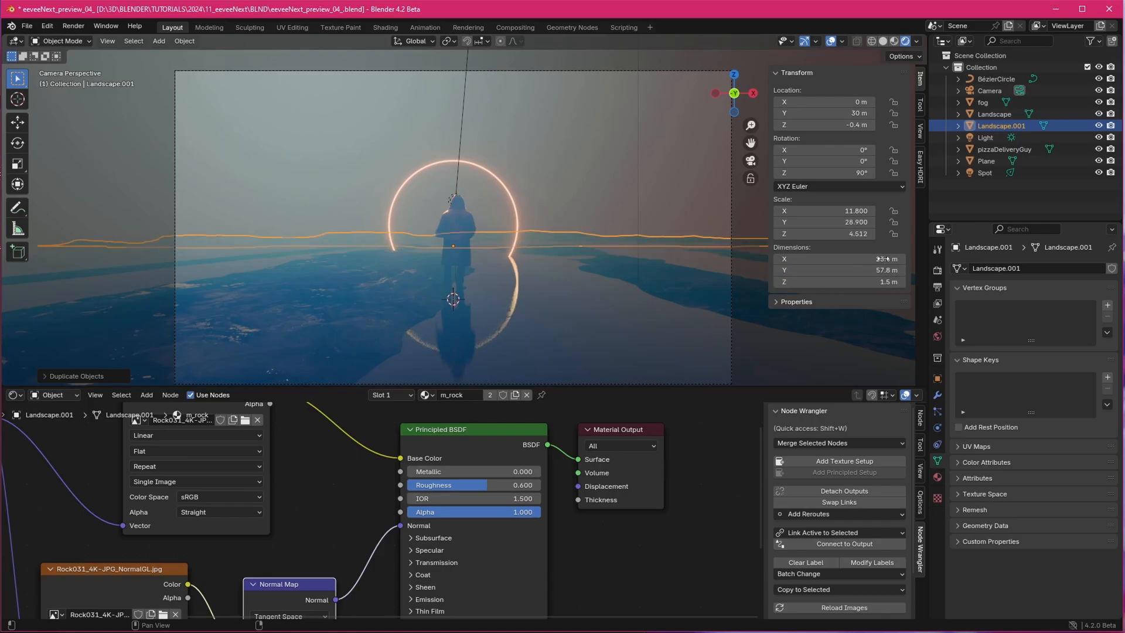